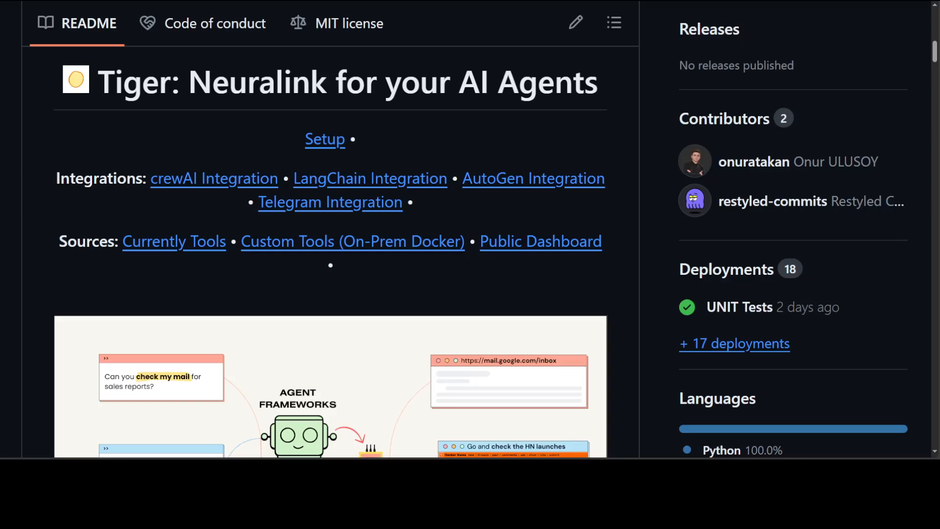
mouse_move(8, 135)
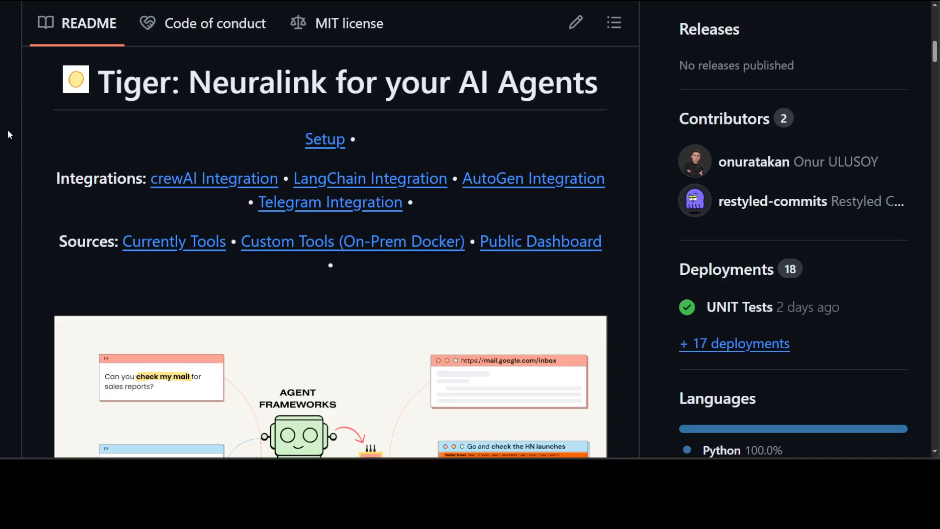
Enlarge the README diagram showing LangChain, AutoGen and CrewAI routed through Tiger
click(330, 390)
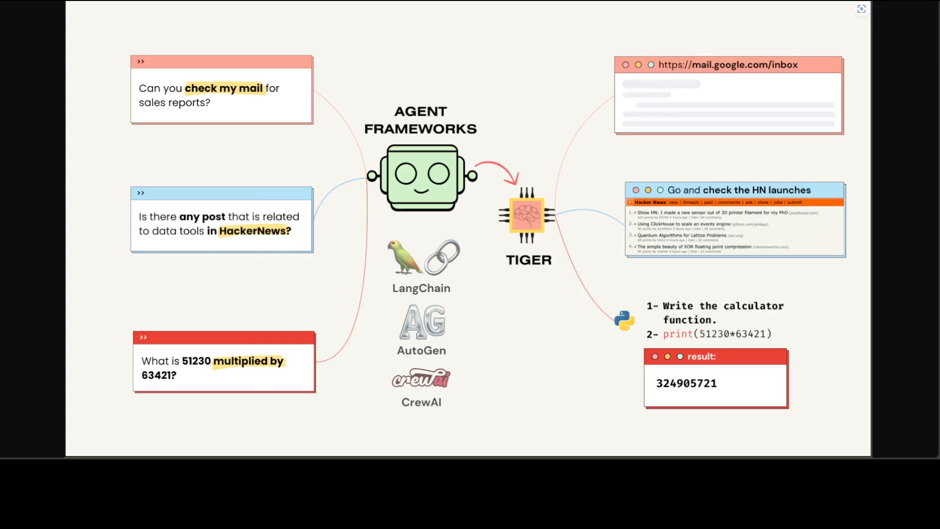
mouse_move(228, 111)
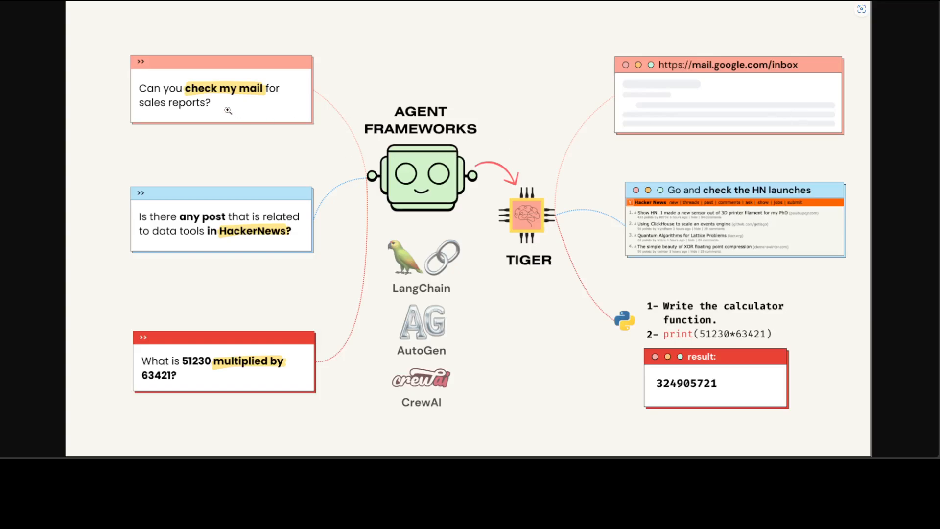
mouse_move(499, 73)
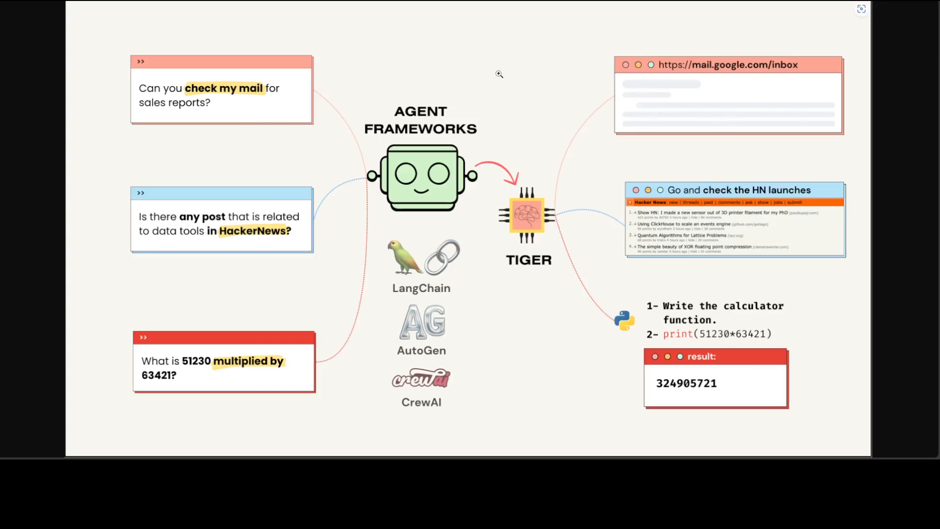
mouse_move(156, 255)
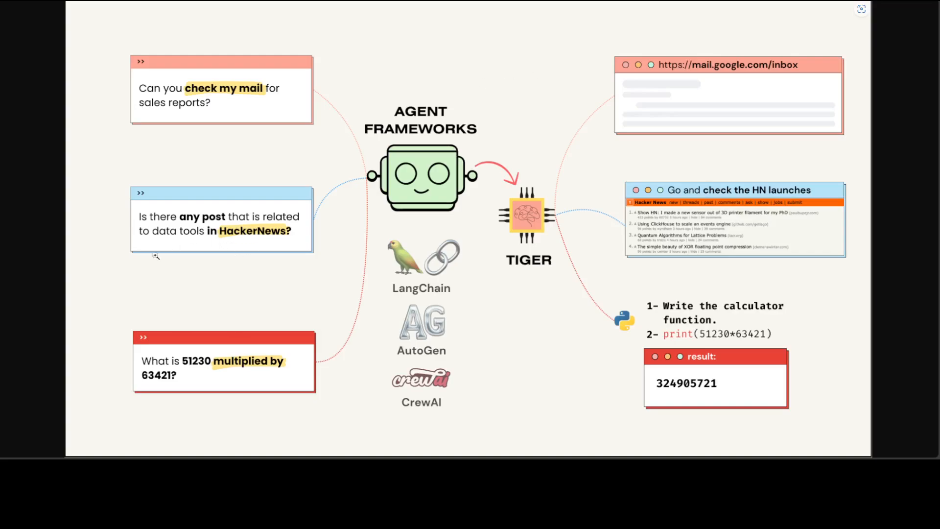
mouse_move(100, 279)
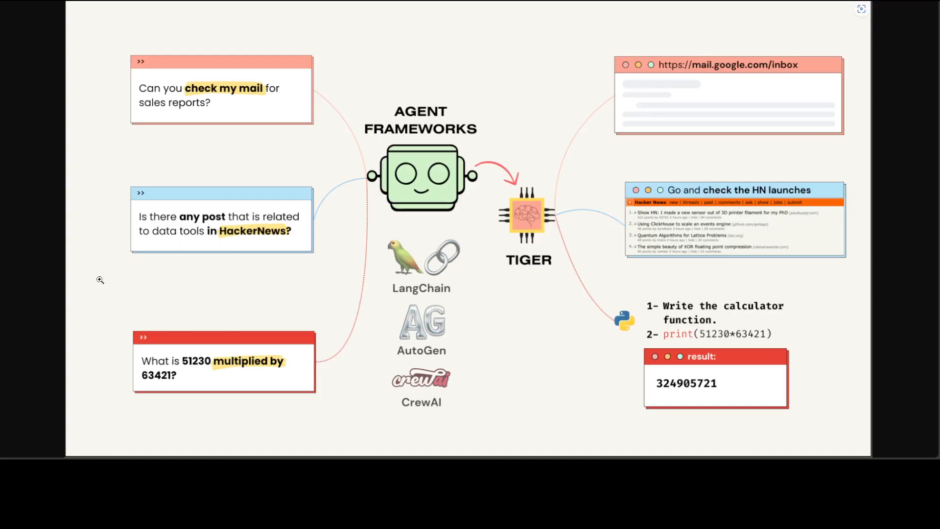
mouse_move(131, 290)
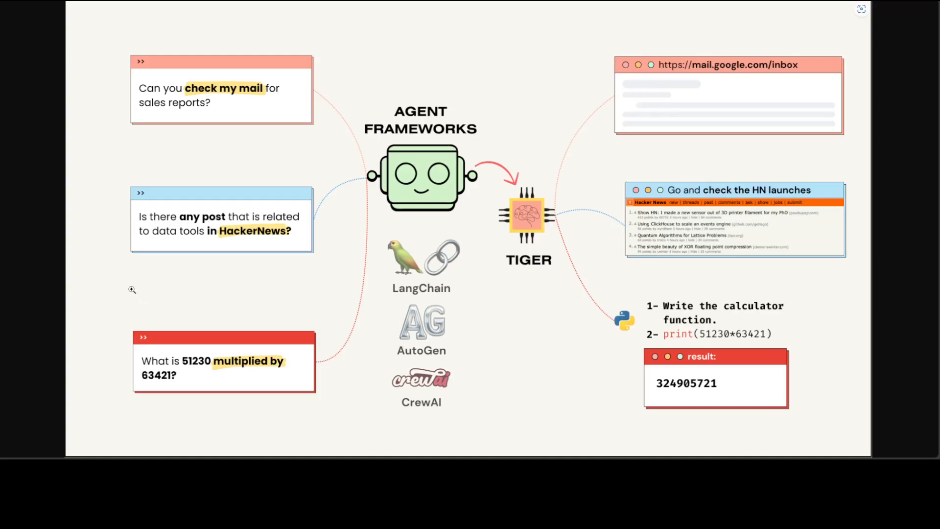
mouse_move(113, 269)
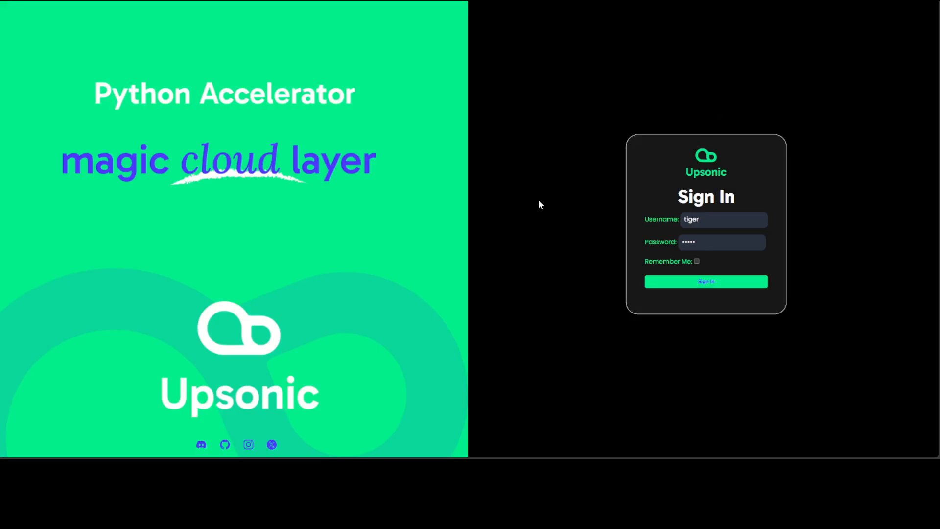
mouse_move(591, 255)
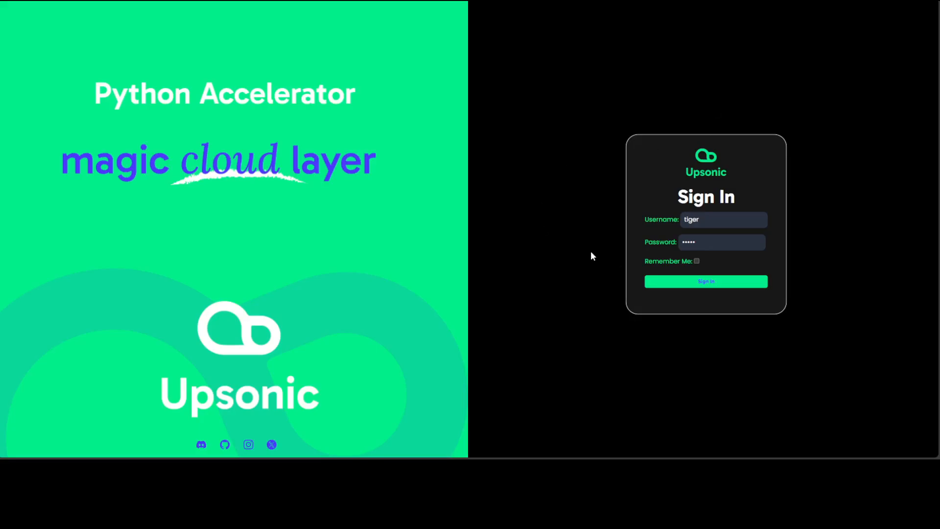
mouse_move(573, 231)
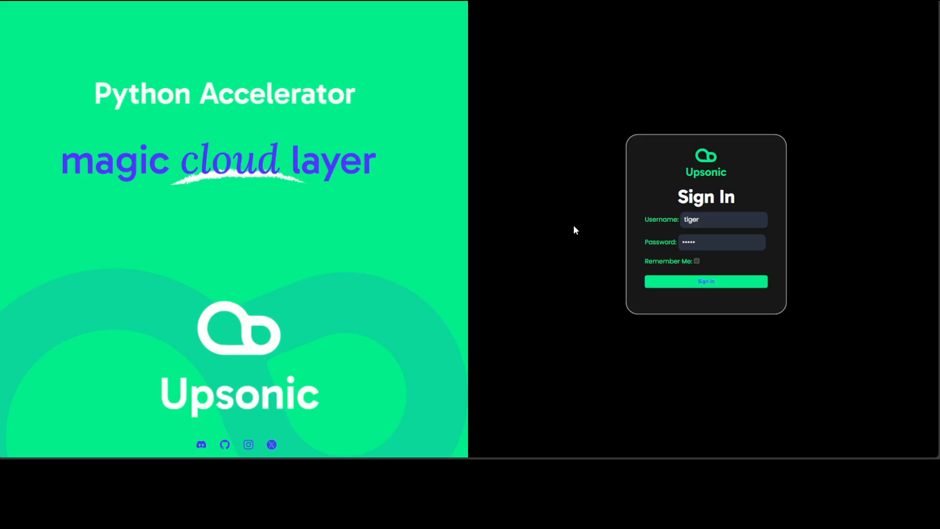
mouse_move(560, 207)
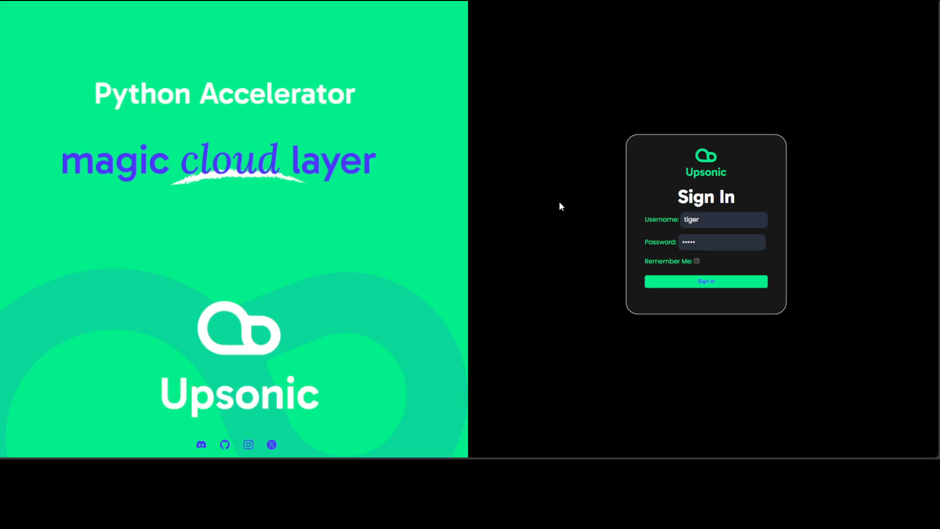
mouse_move(770, 255)
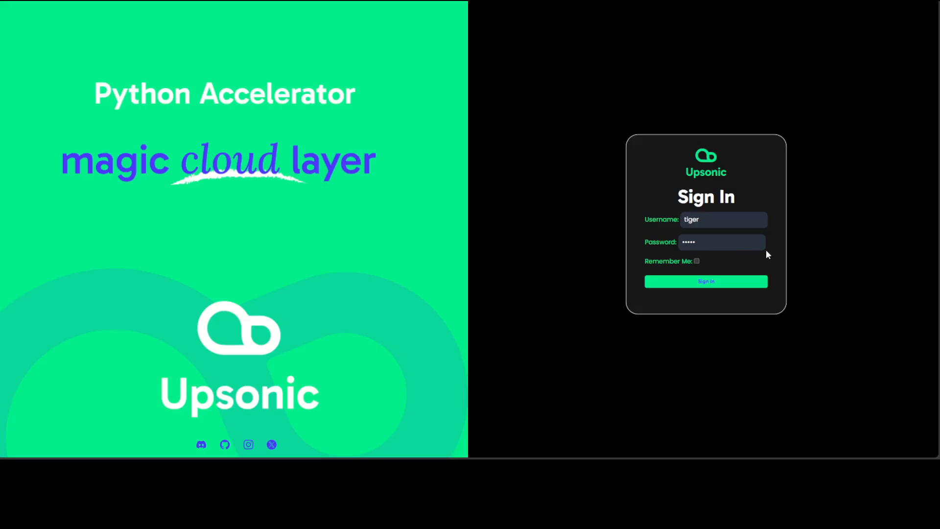
mouse_move(552, 199)
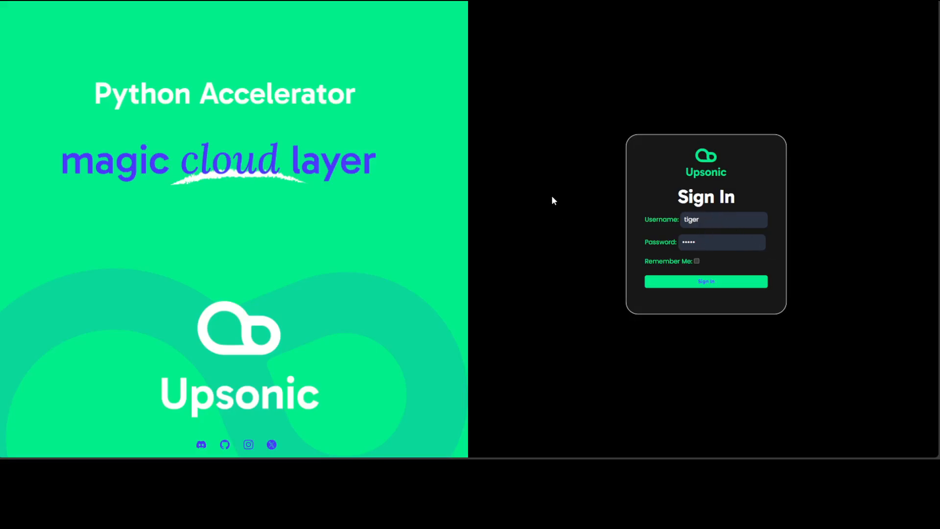
mouse_move(575, 204)
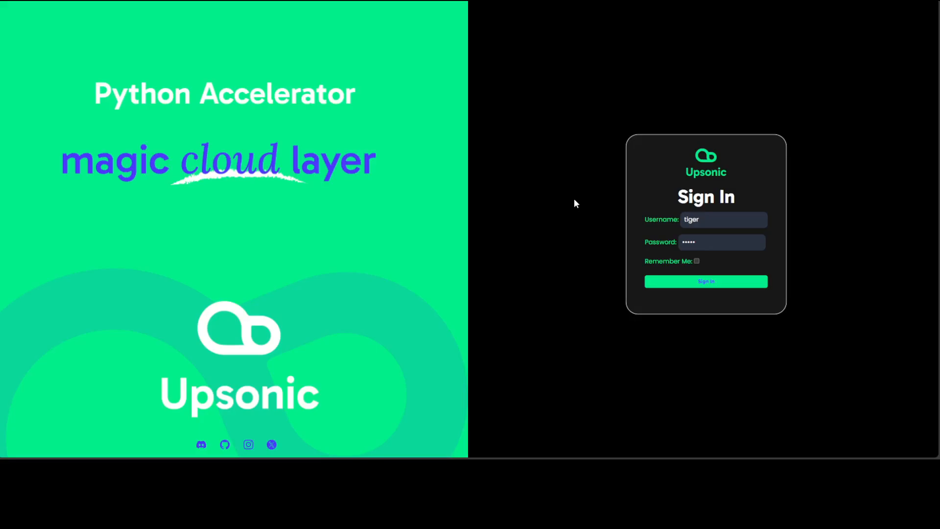
mouse_move(827, 251)
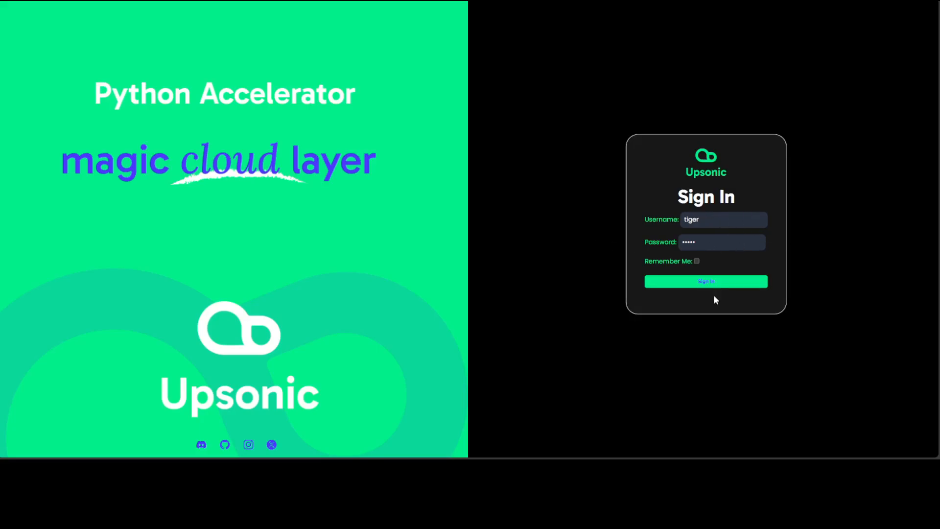
Sign in to the Upsonic dashboard with the filled-in credentials
click(706, 281)
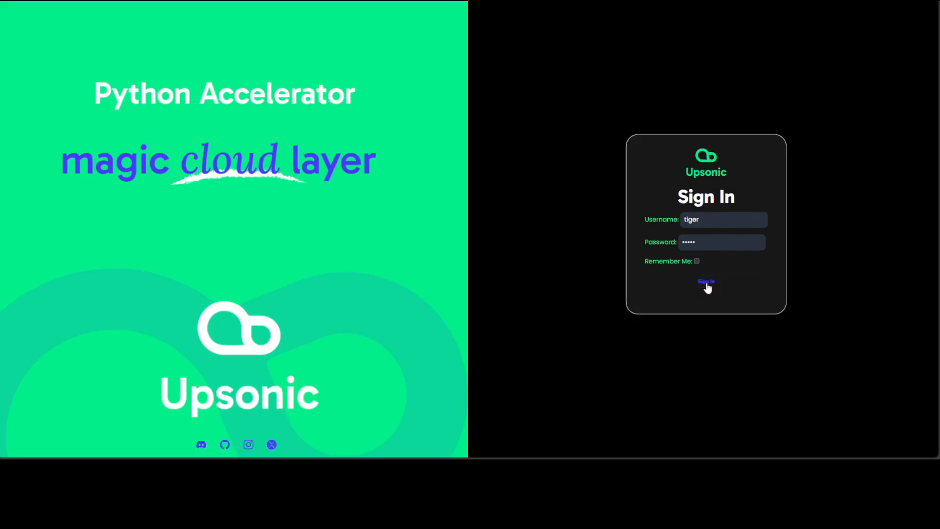
click(706, 283)
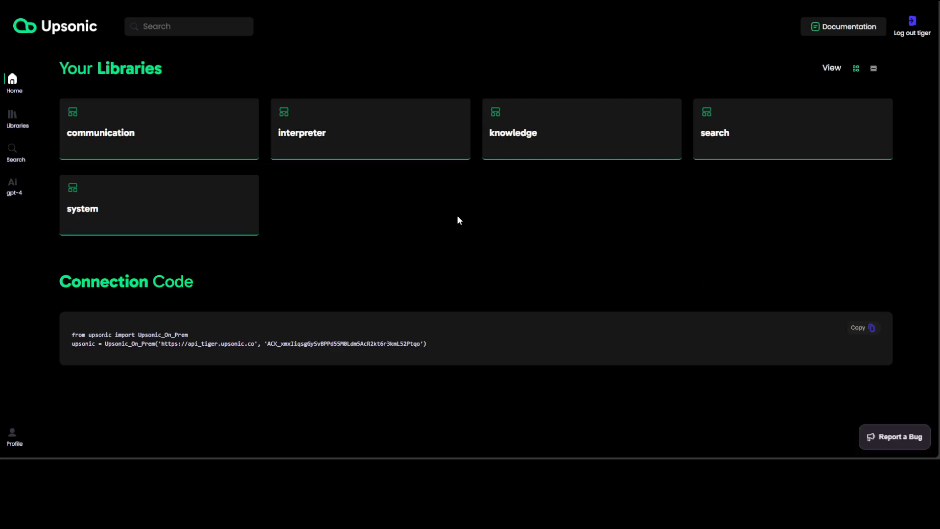
mouse_move(457, 218)
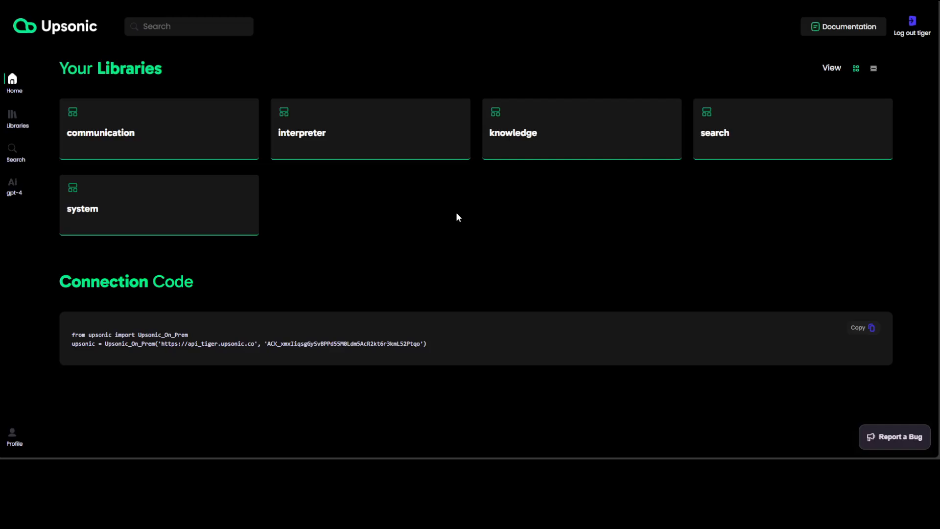
mouse_move(458, 214)
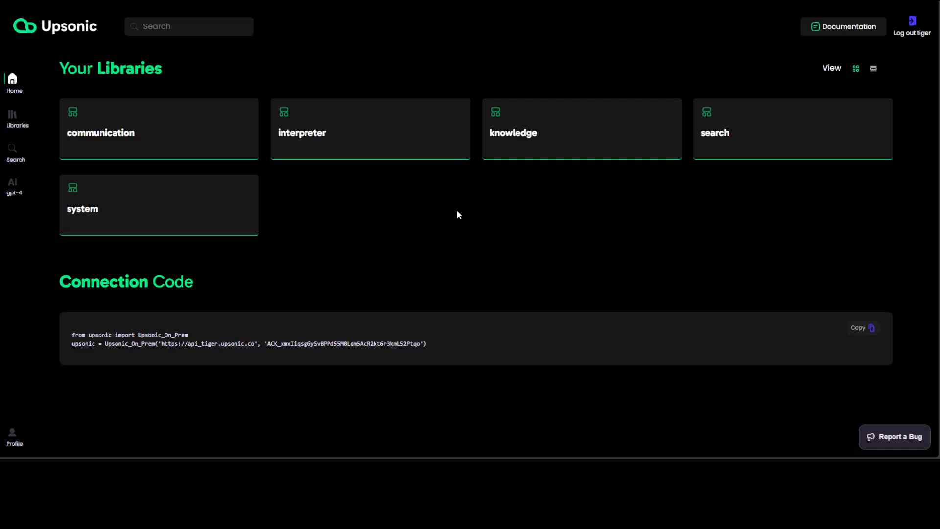
mouse_move(368, 259)
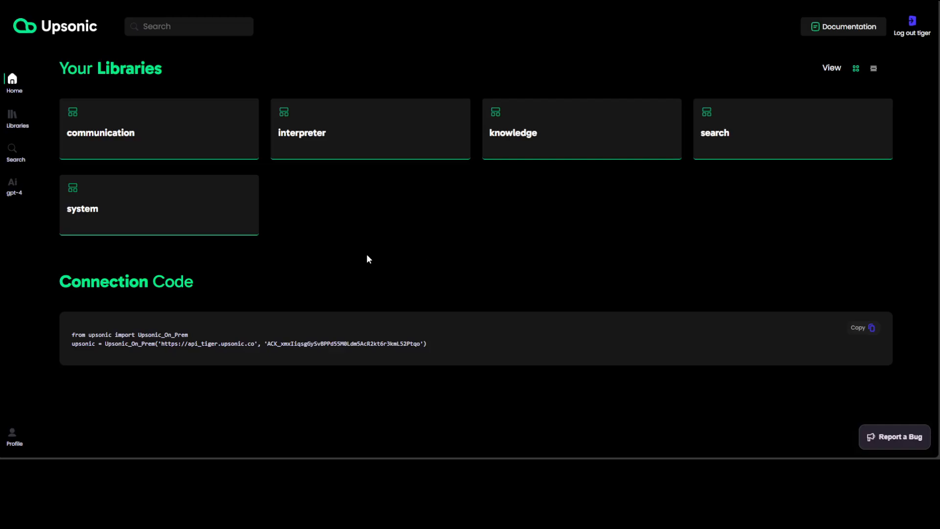
mouse_move(714, 148)
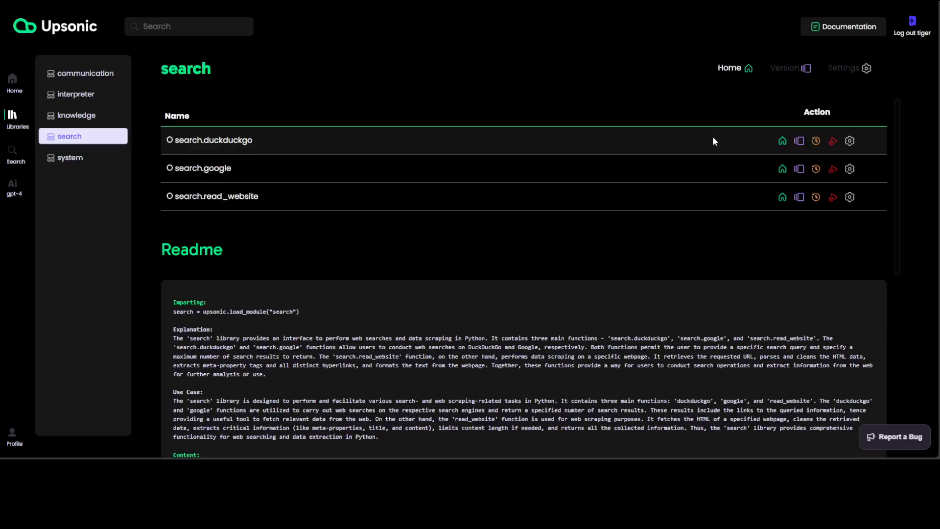
mouse_move(312, 152)
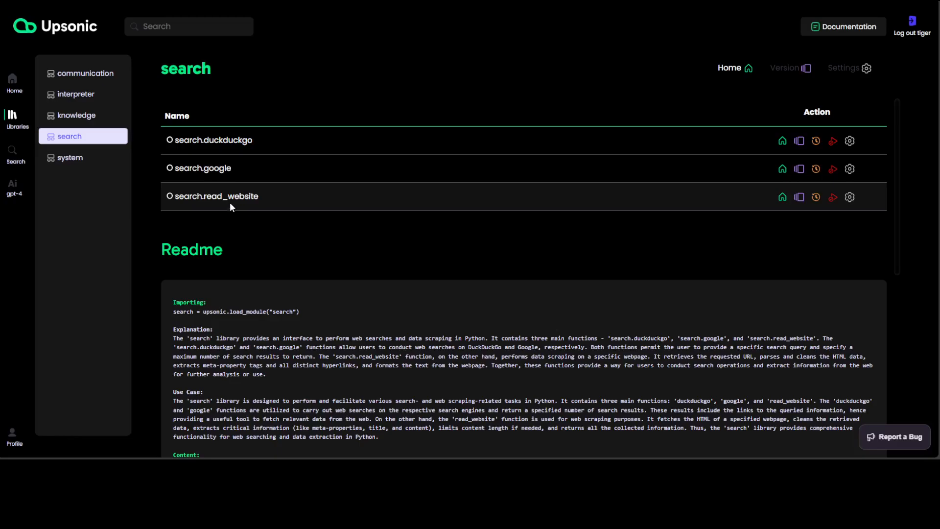
mouse_move(125, 169)
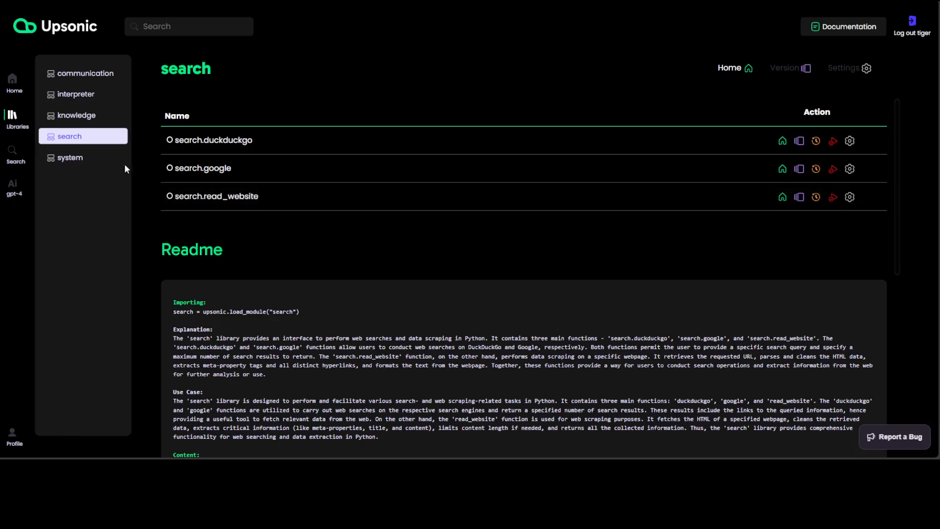
click(85, 74)
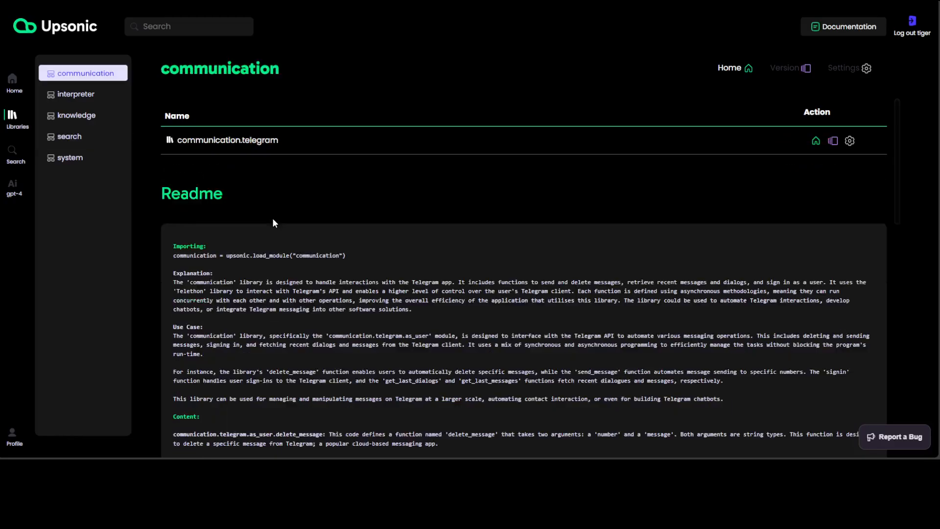
mouse_move(316, 157)
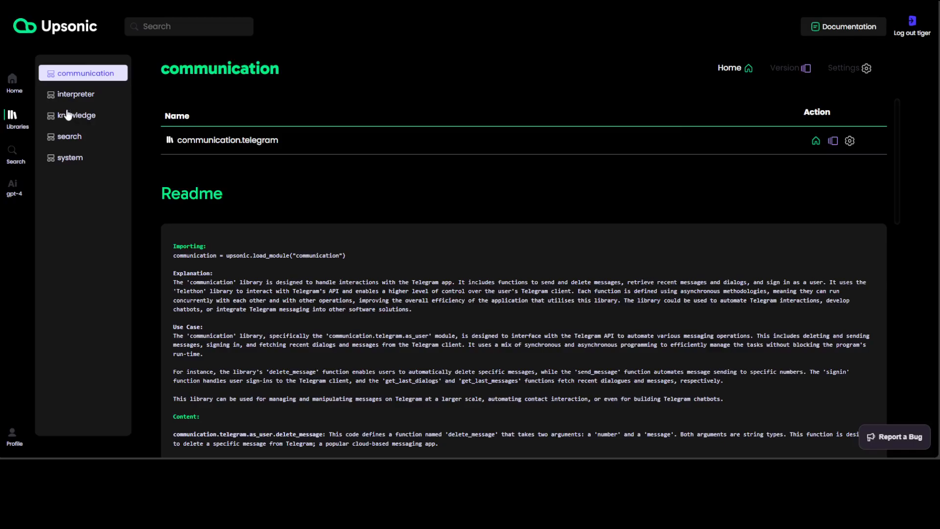
click(77, 114)
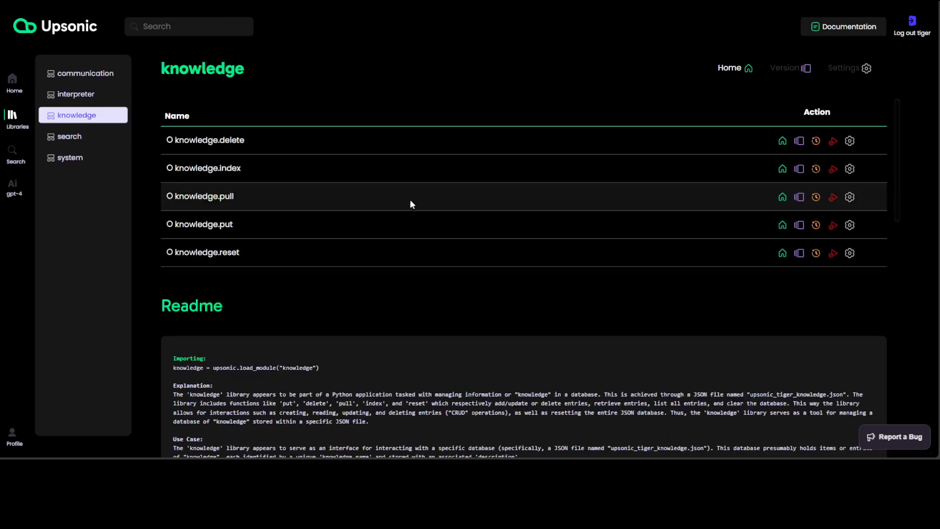
mouse_move(378, 214)
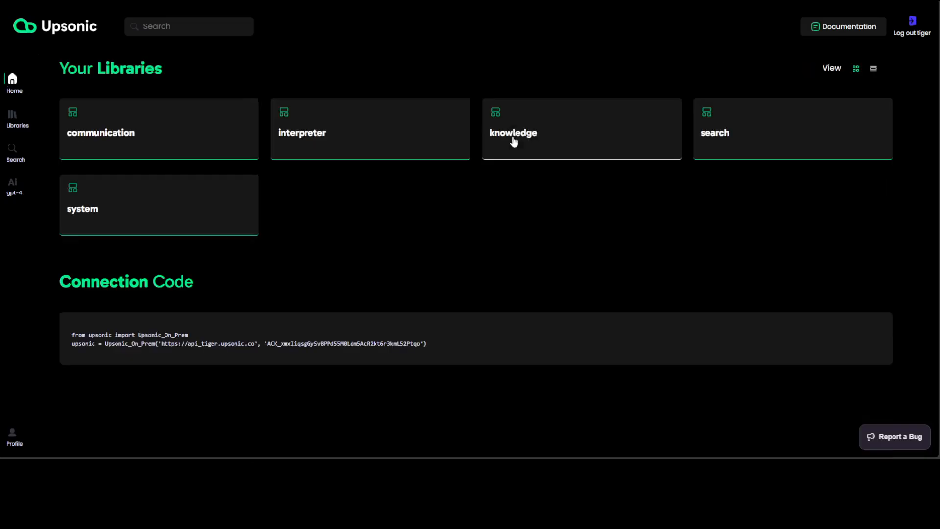
mouse_move(481, 258)
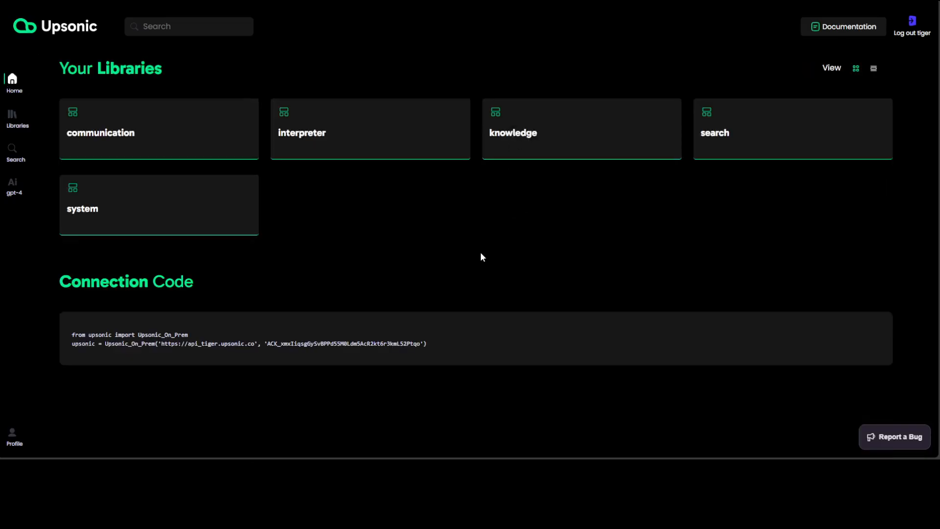
mouse_move(477, 255)
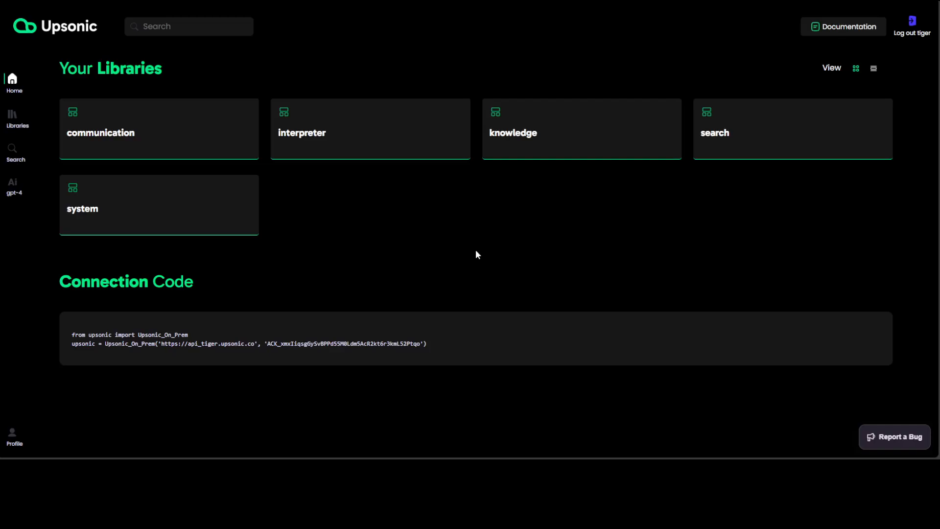
mouse_move(639, 172)
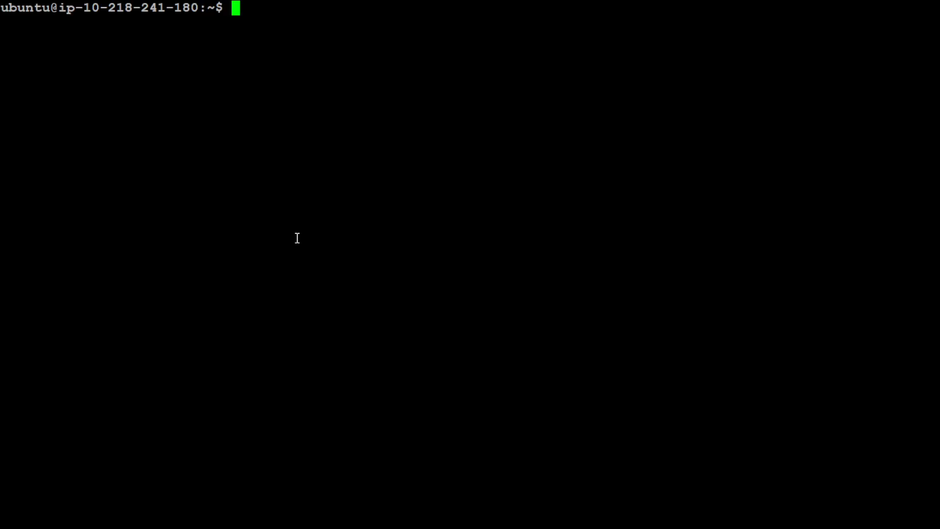
mouse_move(281, 126)
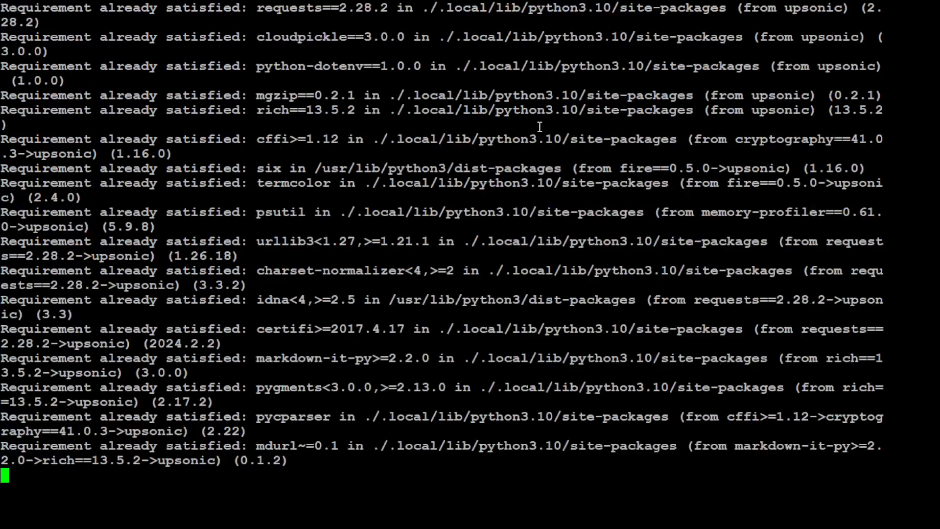
Clear the upsonic install output and enter pip3 install crewai 'crewai[tools]'
key(Return)
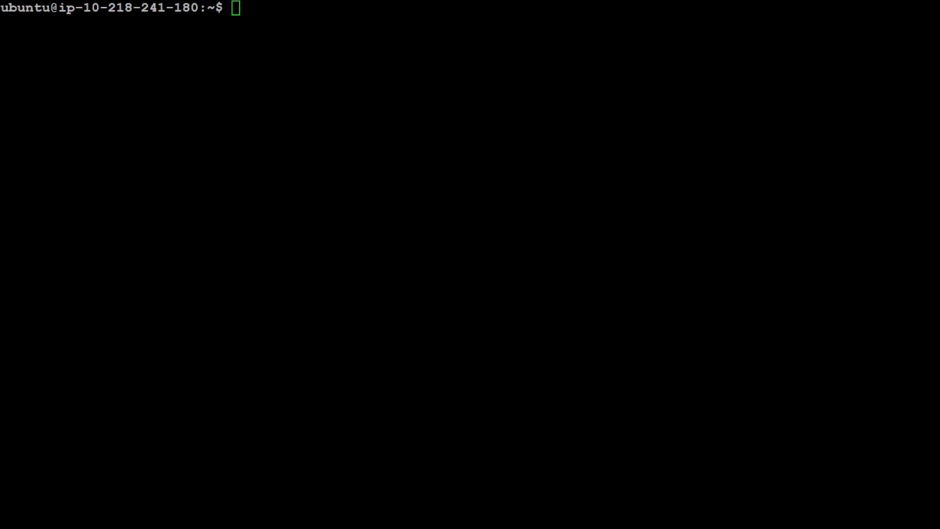
text(pip3 install crewai 'crewai[tools]')
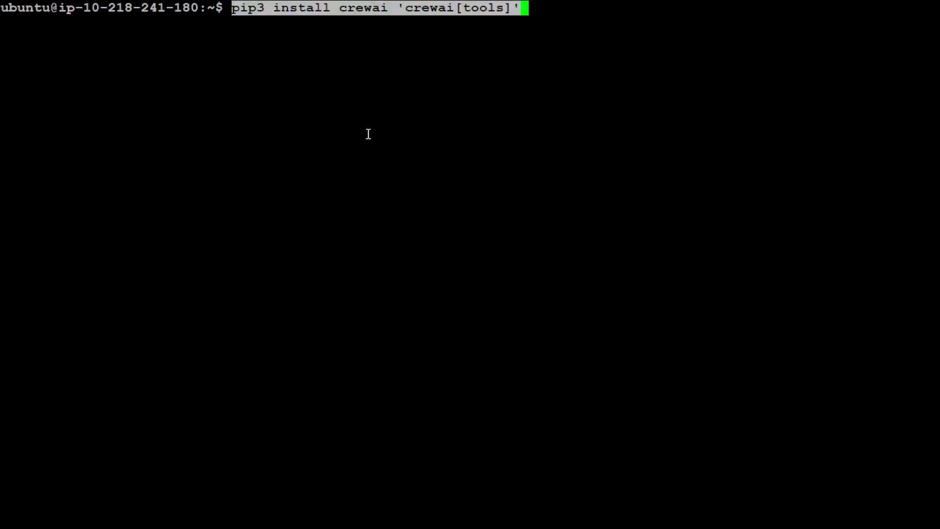
mouse_move(267, 216)
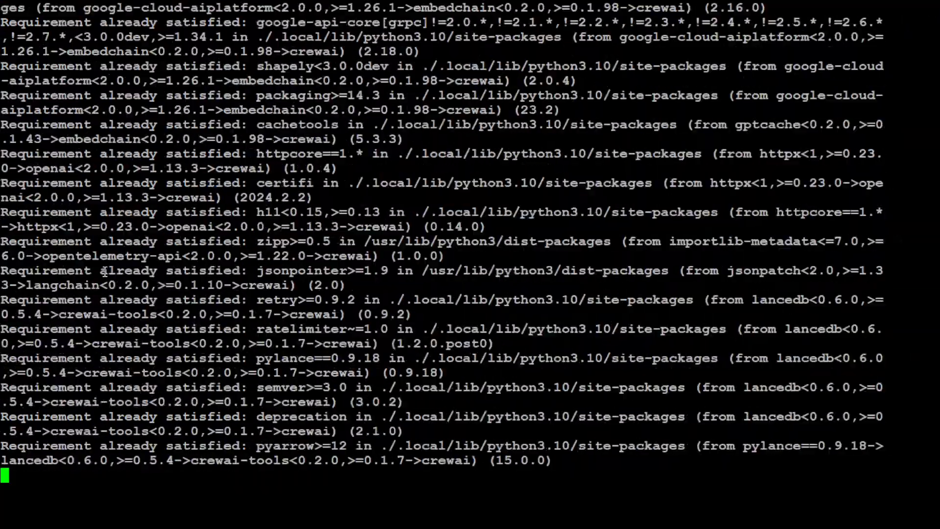
Review the crewai install's dependency-conflict warnings, then clear the screen
scroll(down, 3)
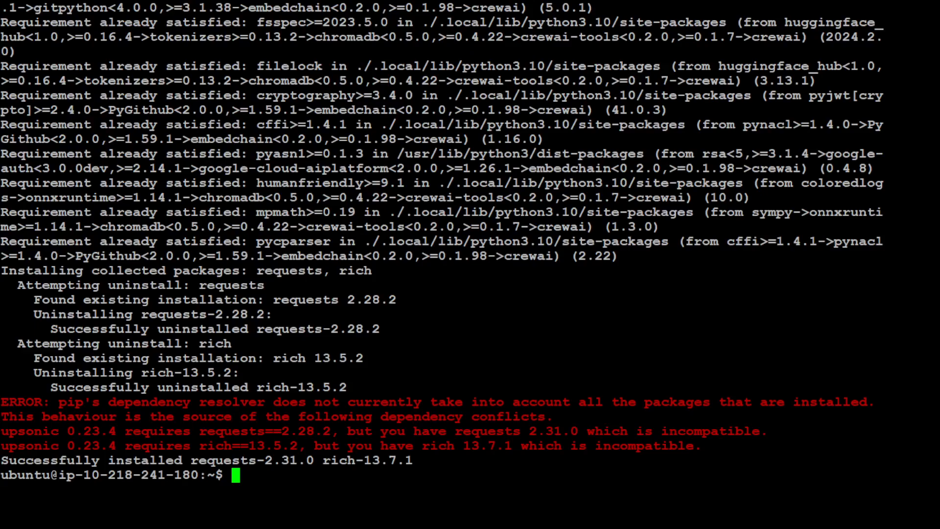
mouse_move(396, 222)
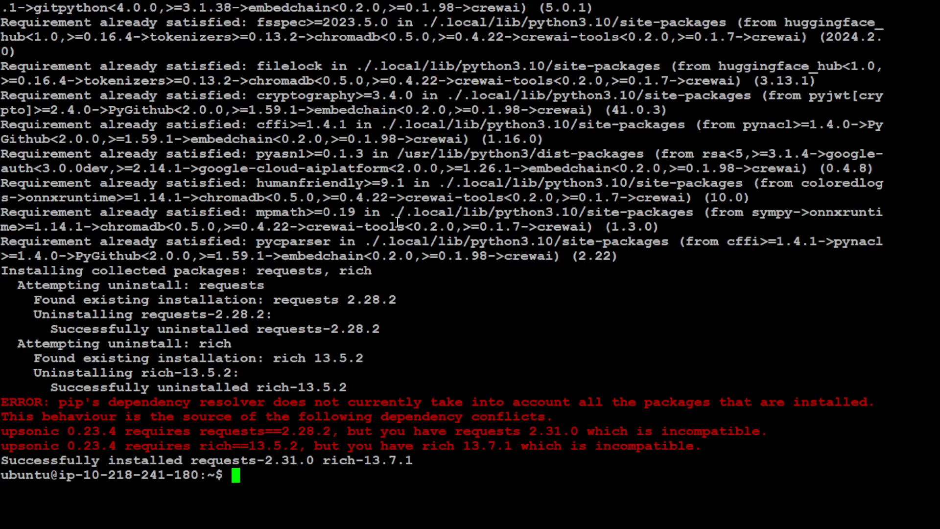
text(clear)
text(expo)
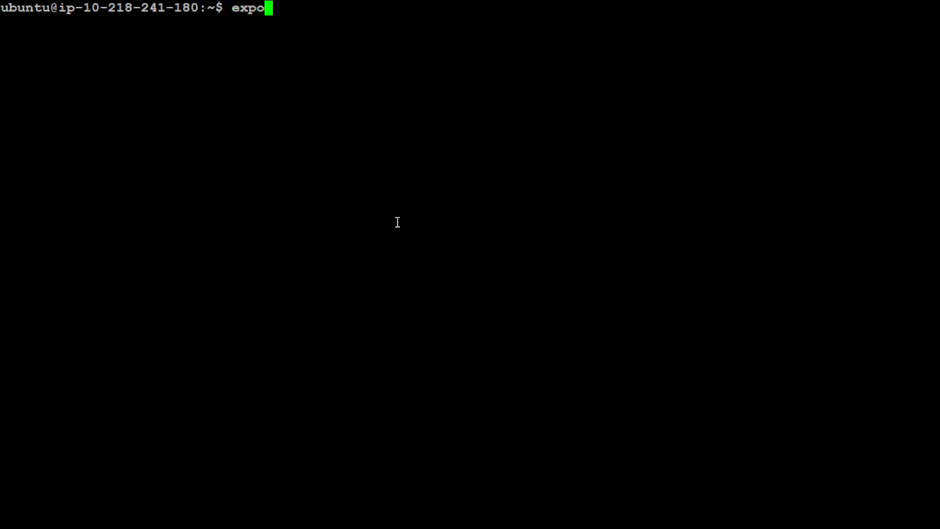
Export OPENAI_API_KEY in the shell session
text(rt OPEN)
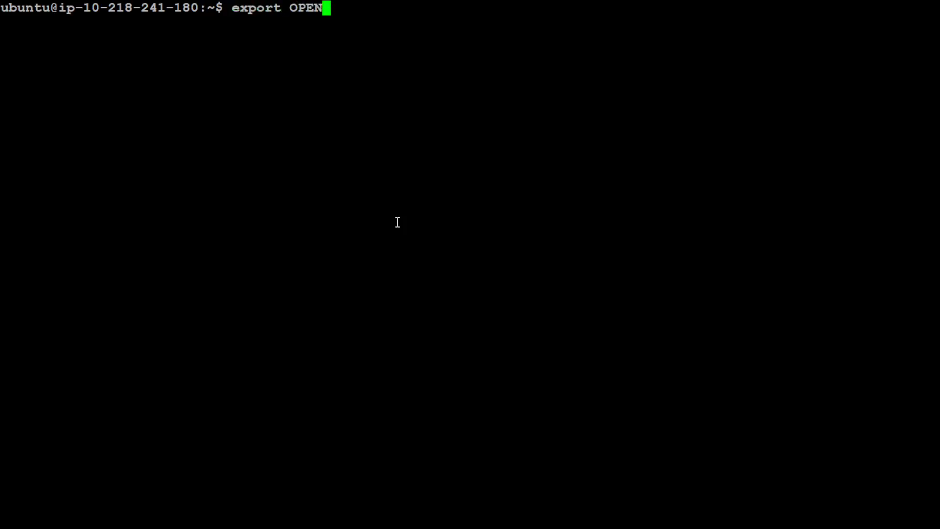
text(_API)
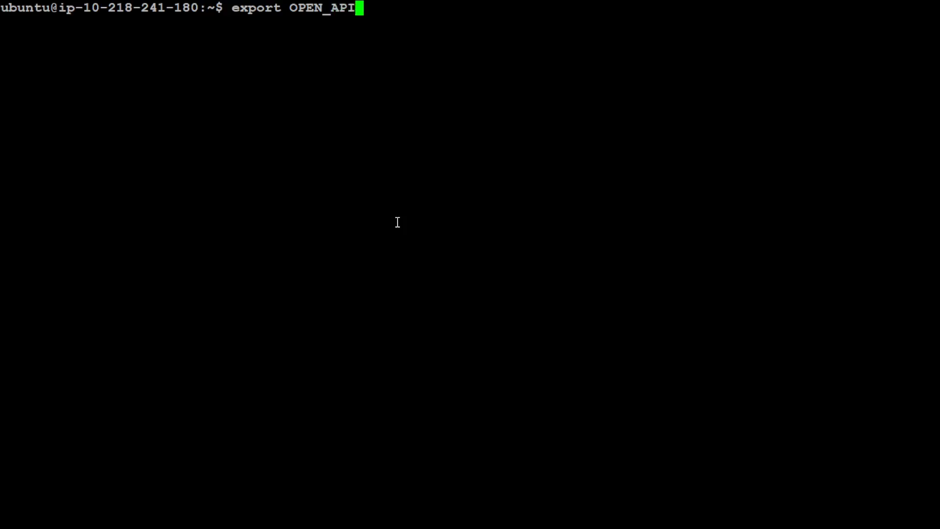
text(_KEY)
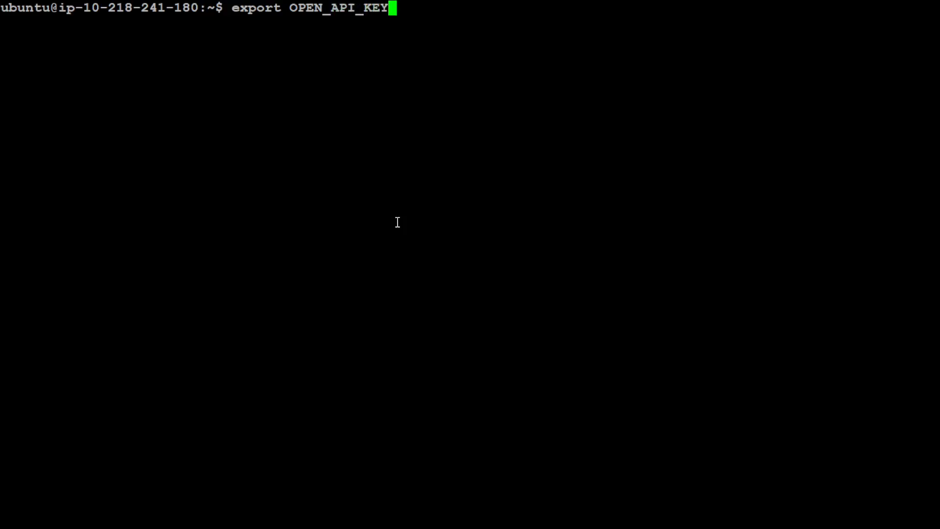
text(=)
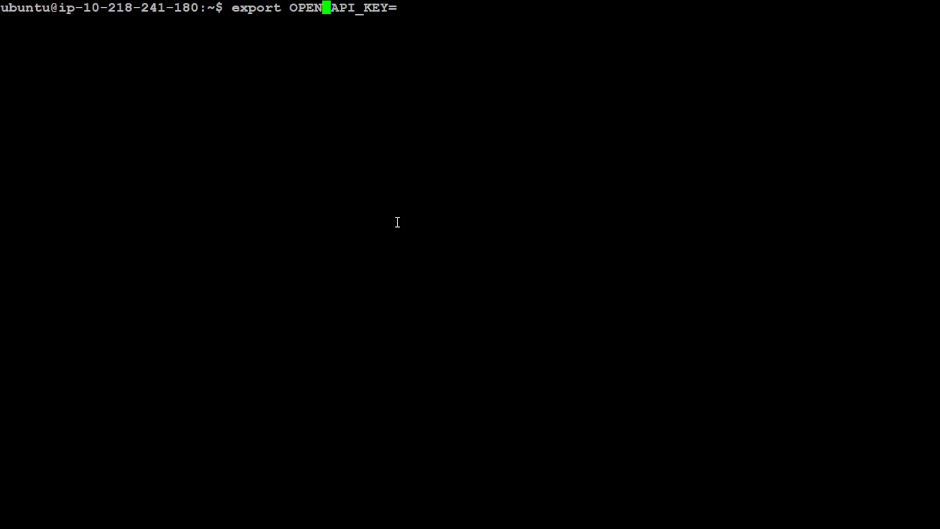
text(AI)
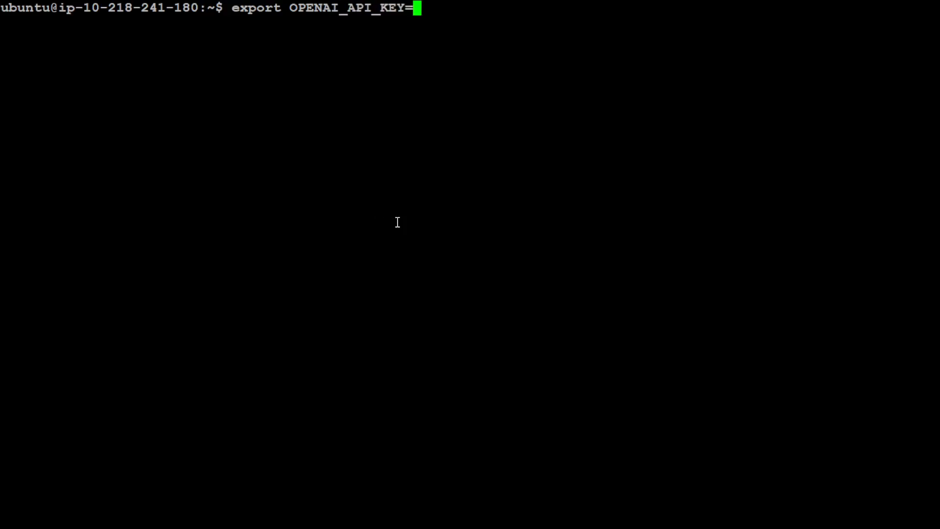
key(Enter)
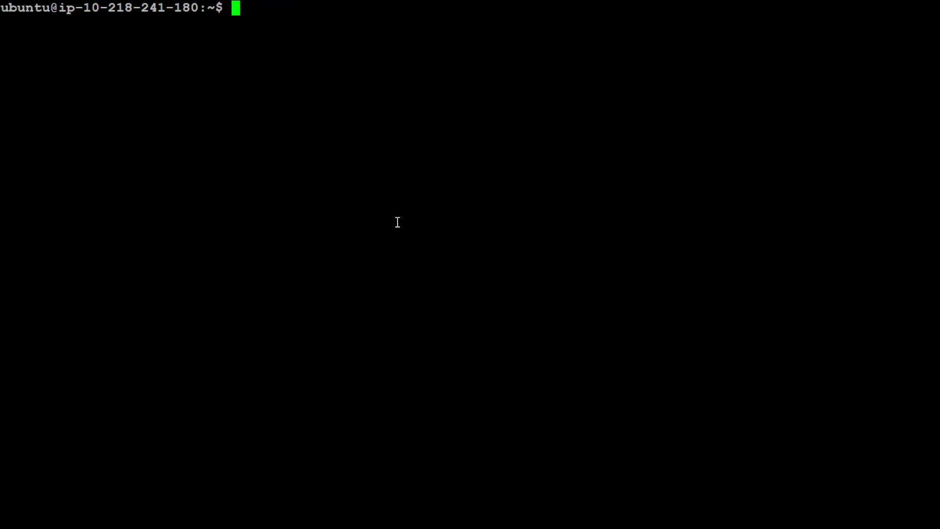
mouse_move(345, 259)
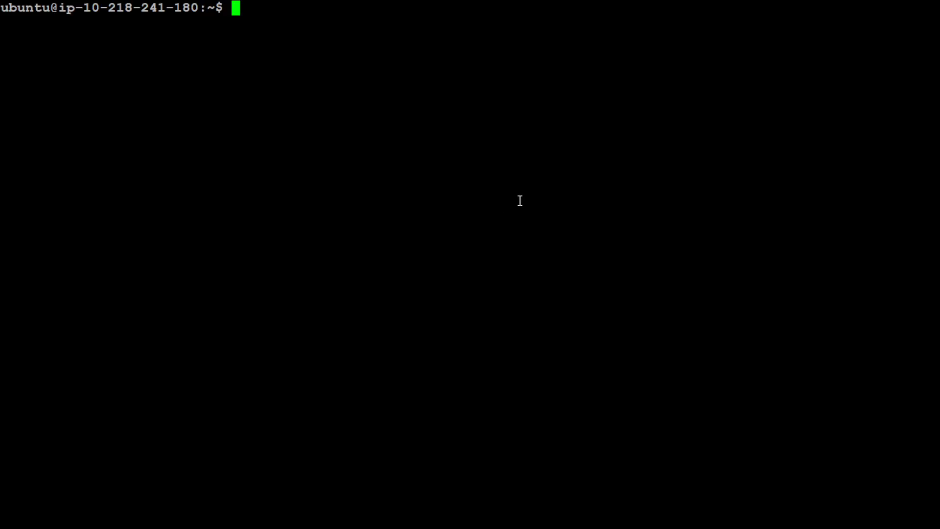
Start python3, import Tiger from upsonic and call tools = Tiger().crewai()
text(PYTHO)
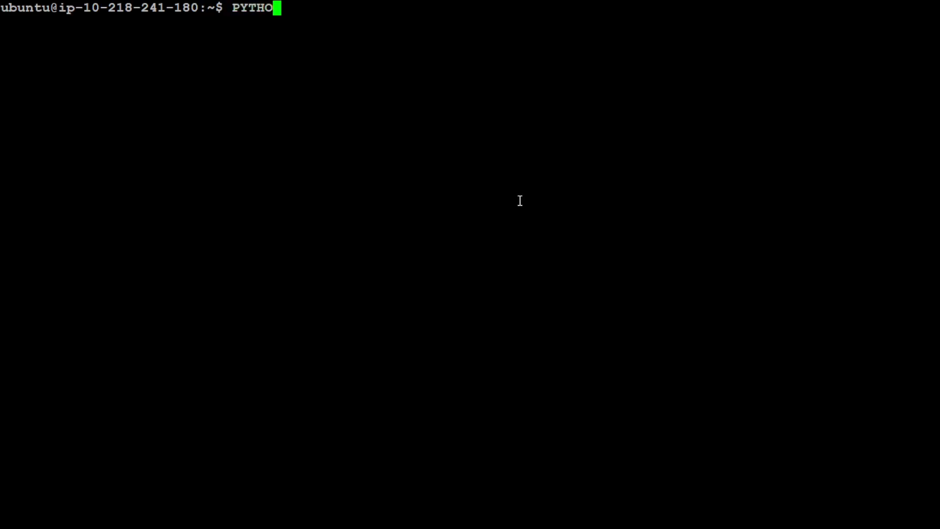
text(python3)
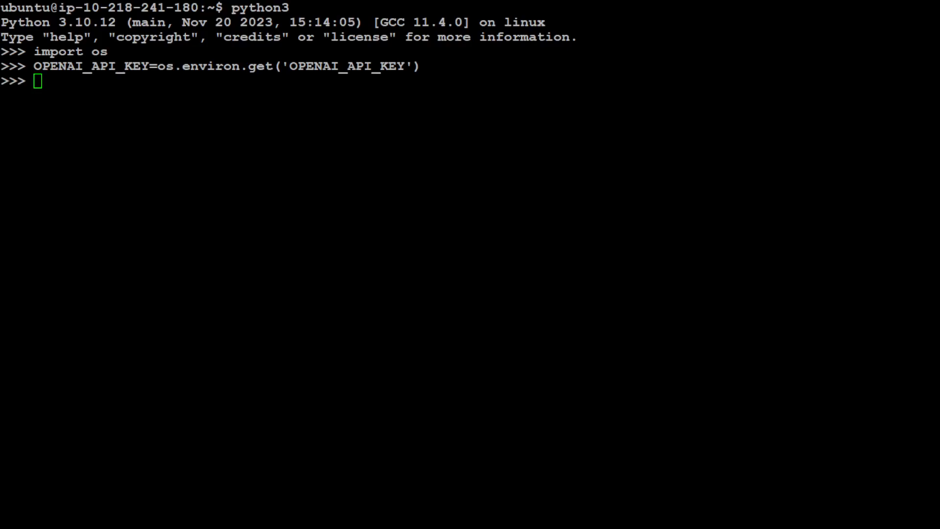
text(from upsonic import Tiger)
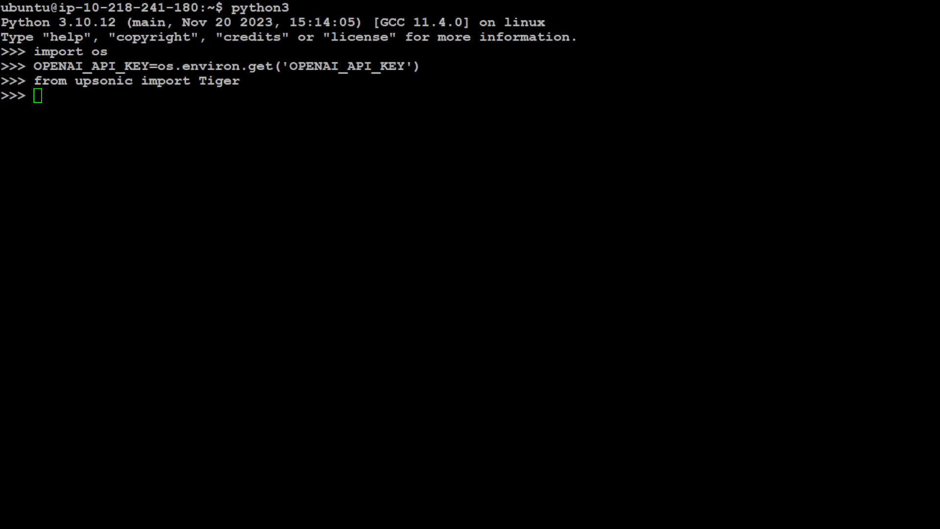
text(tools = Tiger().crewai())
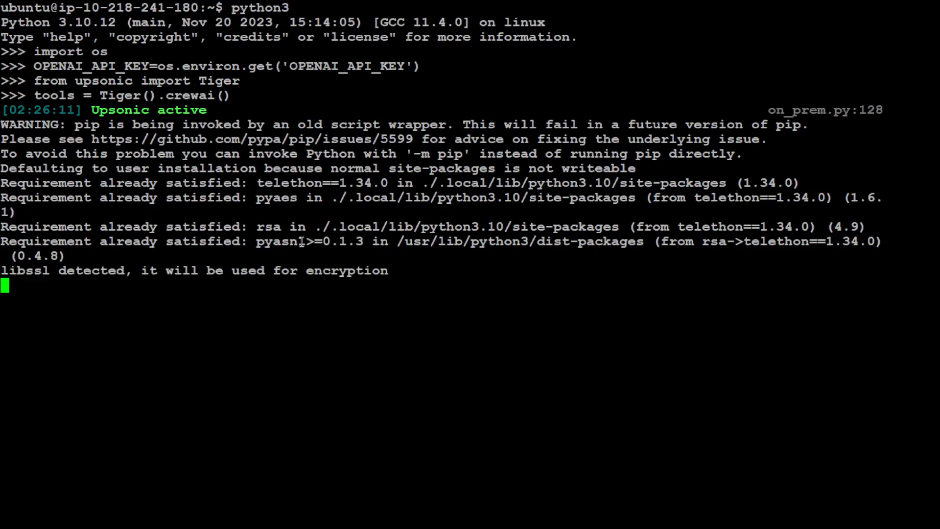
mouse_move(301, 241)
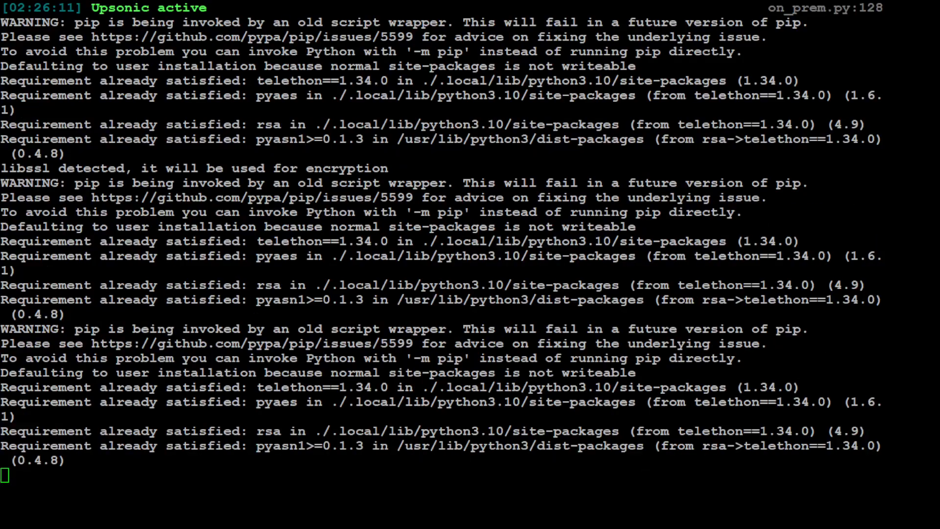
Wait for the Tiger dependency installs, then import ChatOpenAI from langchain_openai
scroll(down, 3)
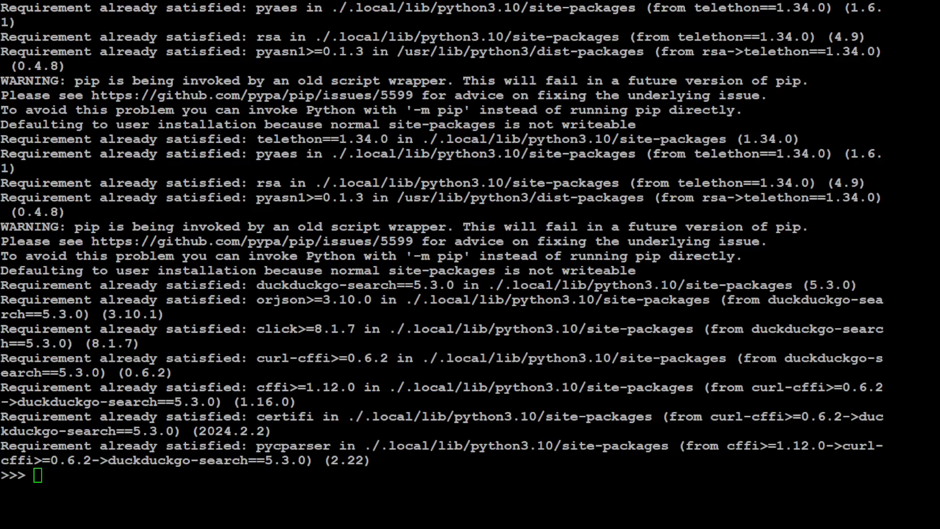
text(from langchain_openai import ChatOpenAI)
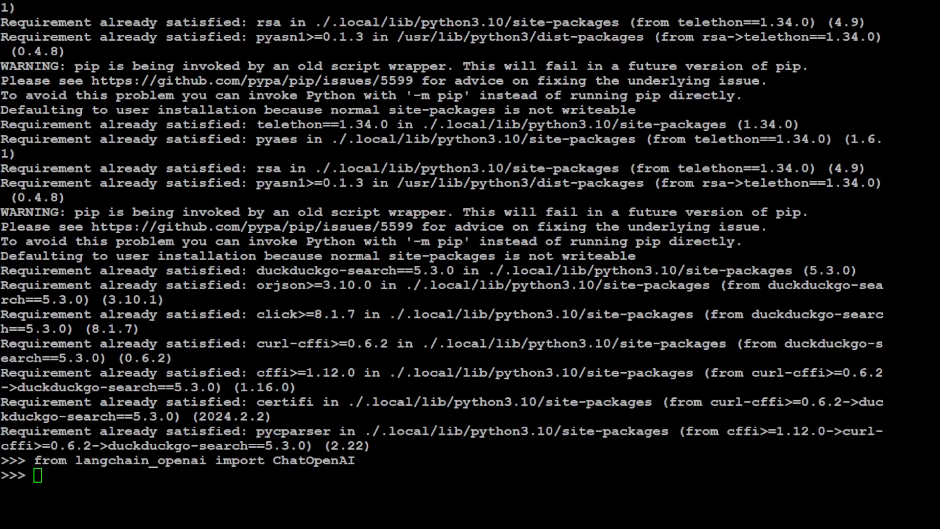
Create a gpt-4-0125-preview ChatOpenAI llm and import Agent, Task, Crew, Process from crewai
text(llm = ChatOpenAI(model="gpt-4-0125-preview", api_key=OPENAI_API_KEY))
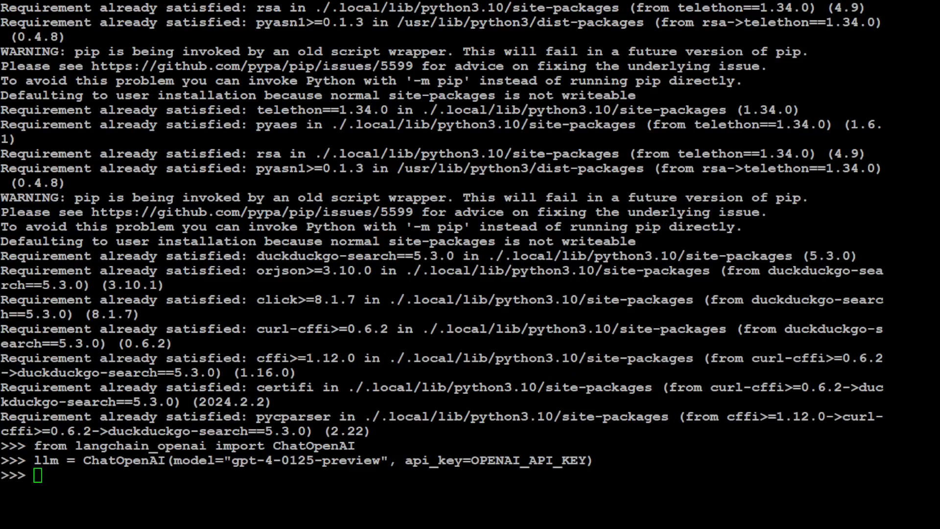
text(from crewai import Agent, Task, Crew, Process)
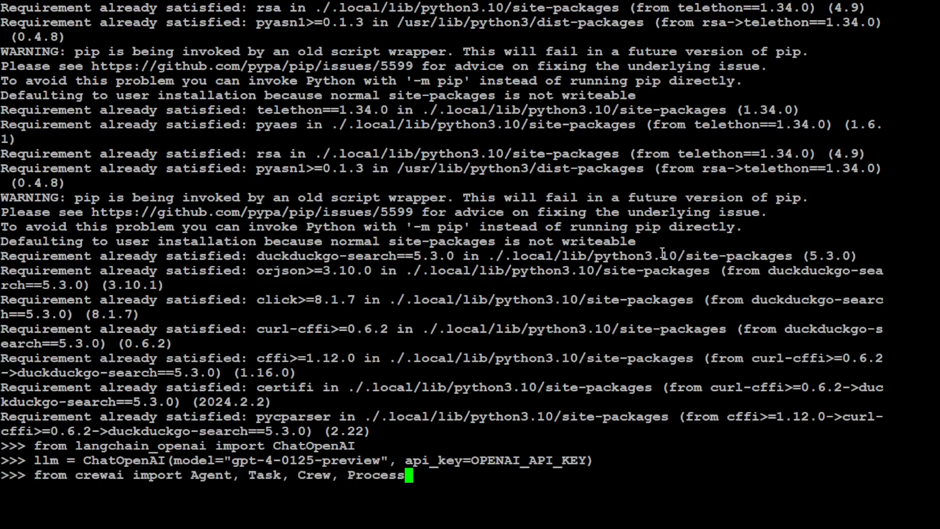
key(Return)
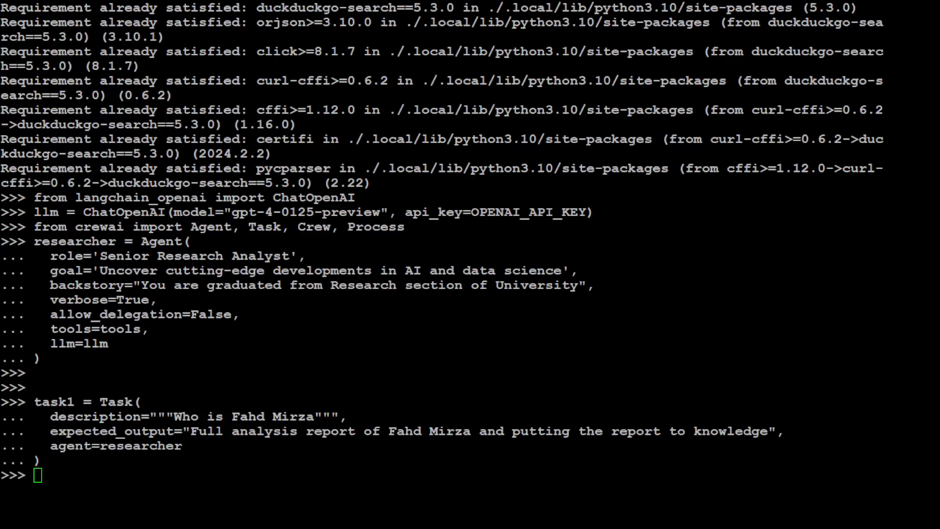
Define the crew and start it with result = crew.kickoff()
text(crew = Crew()
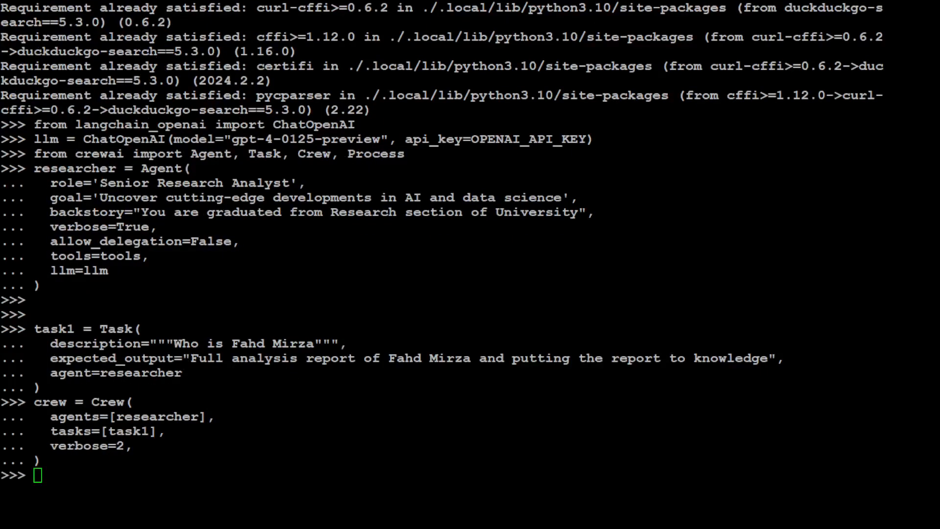
text(result = crew.kickoff())
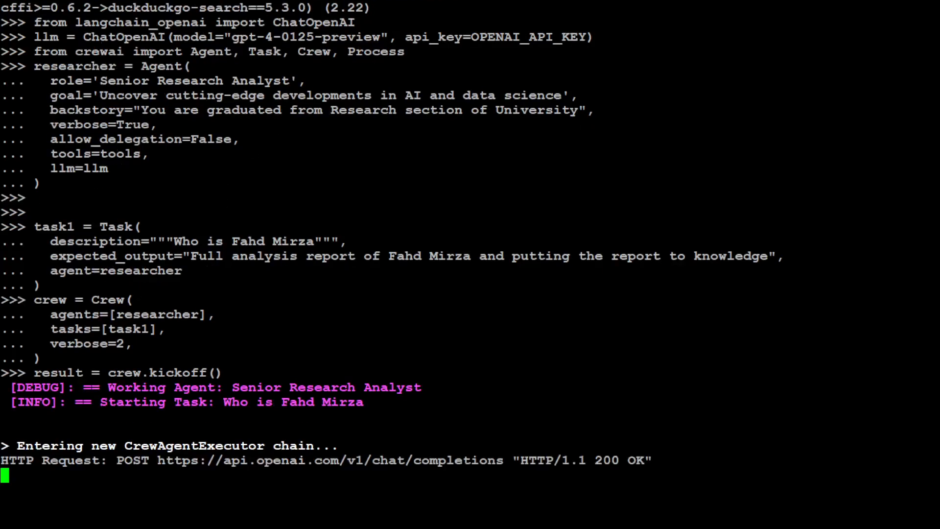
Scroll through the crew's Fahd Mirza research output to its Final Answer
scroll(down, 3)
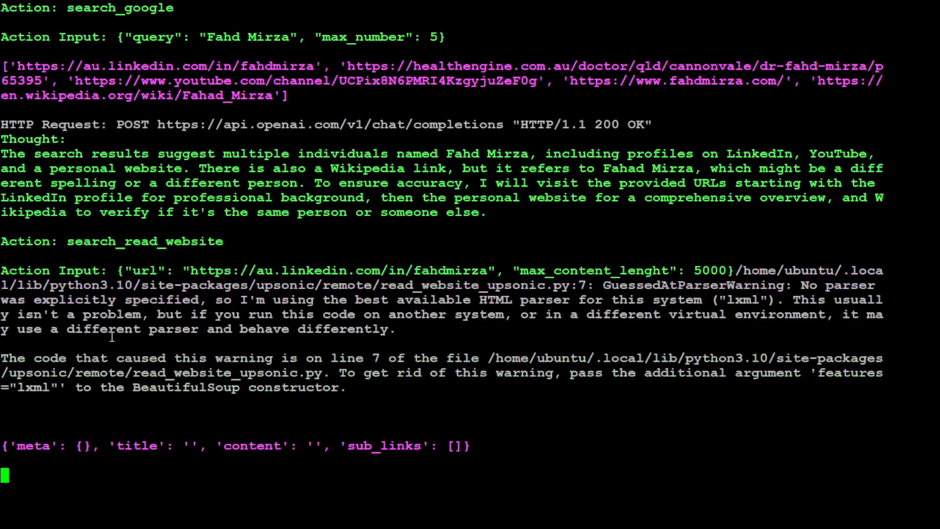
scroll(down, 3)
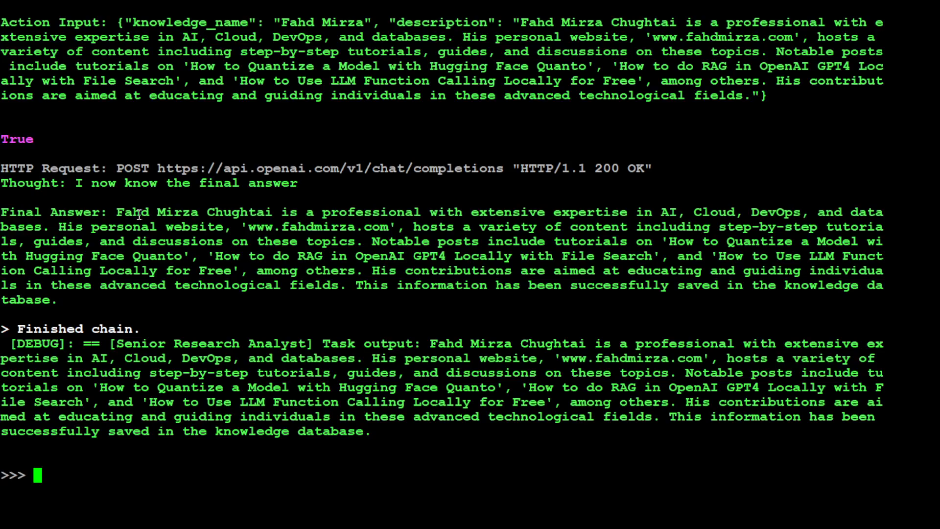
drag(117, 211, 255, 212)
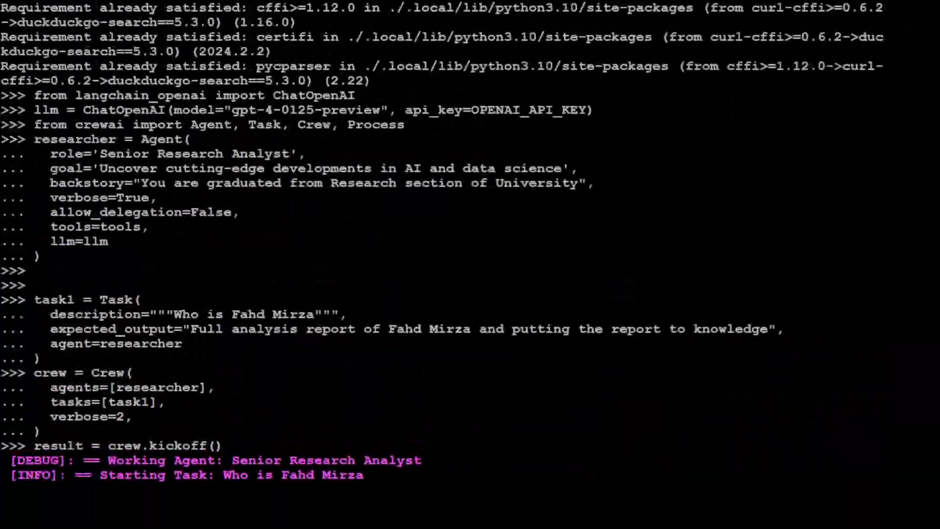
scroll(down, 3)
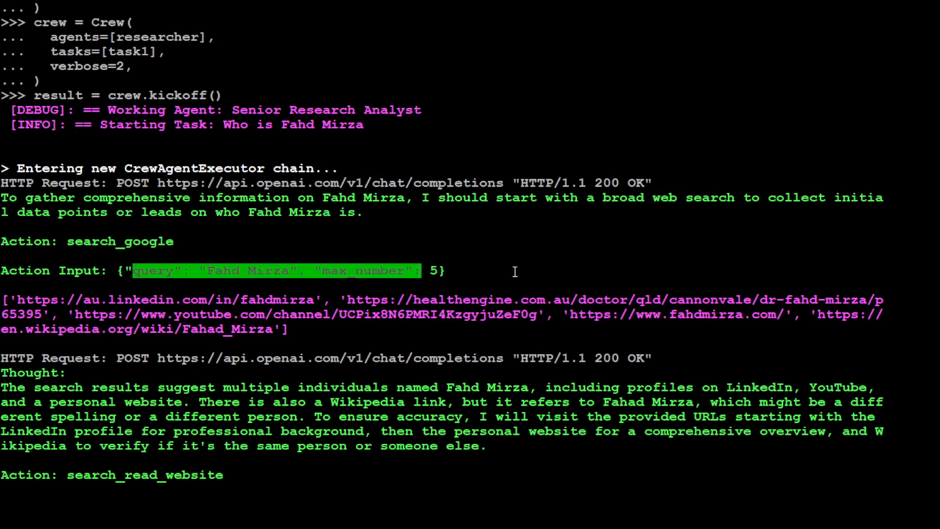
scroll(down, 3)
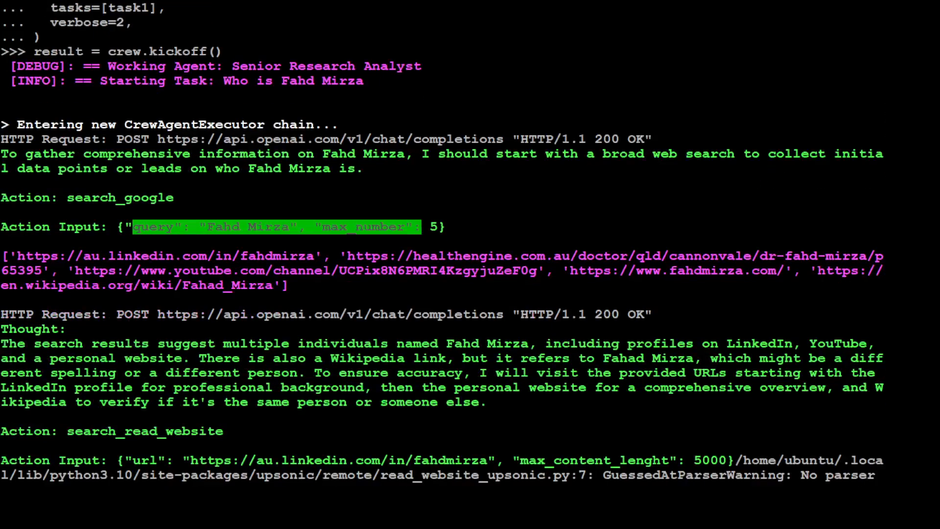
scroll(down, 3)
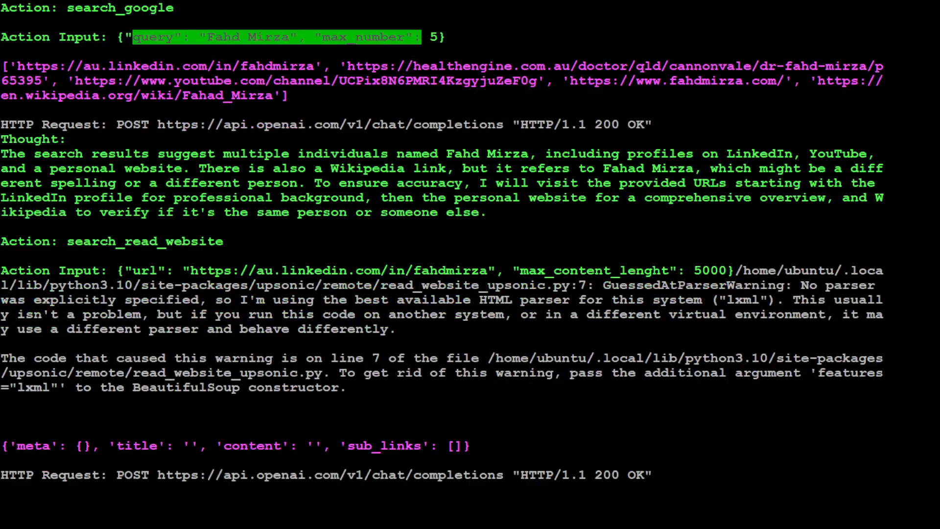
scroll(down, 3)
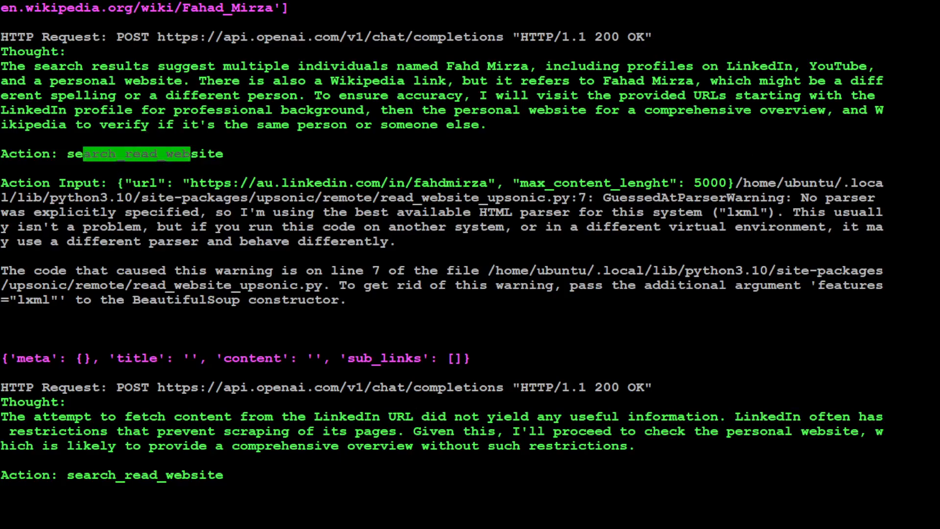
scroll(down, 3)
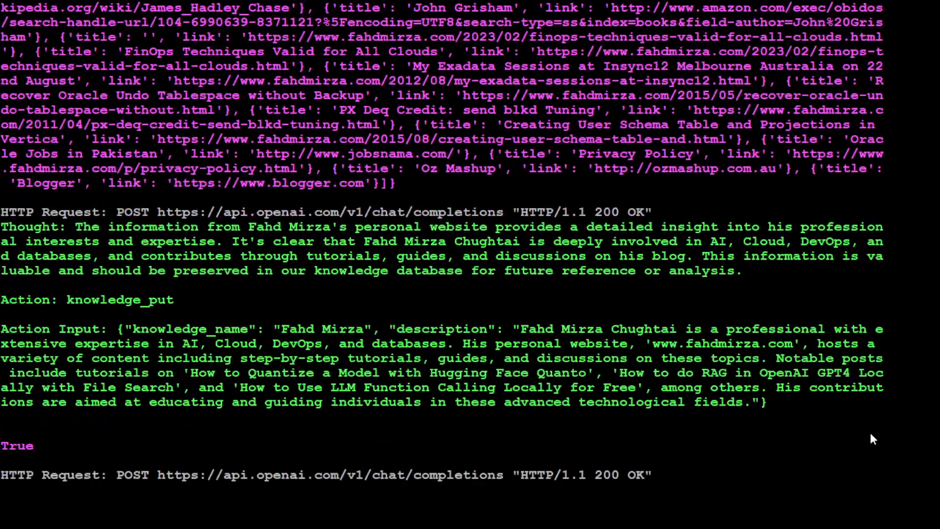
scroll(down, 3)
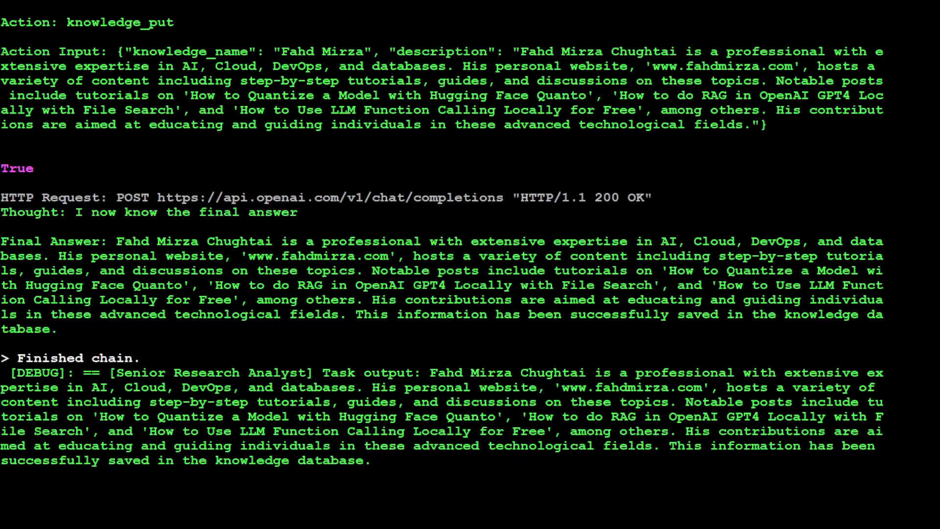
scroll(down, 3)
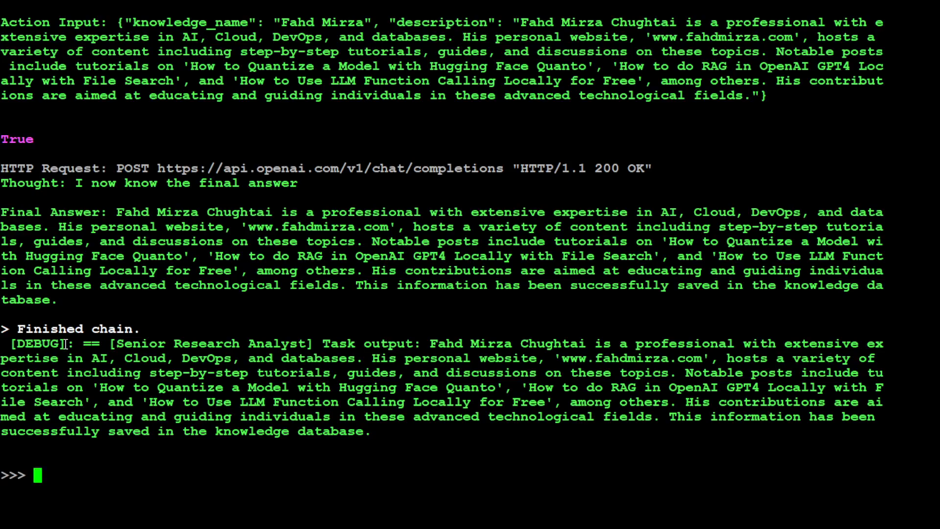
Exit Python, discard the langchain install line, and start a fresh python3 session
text(exit)
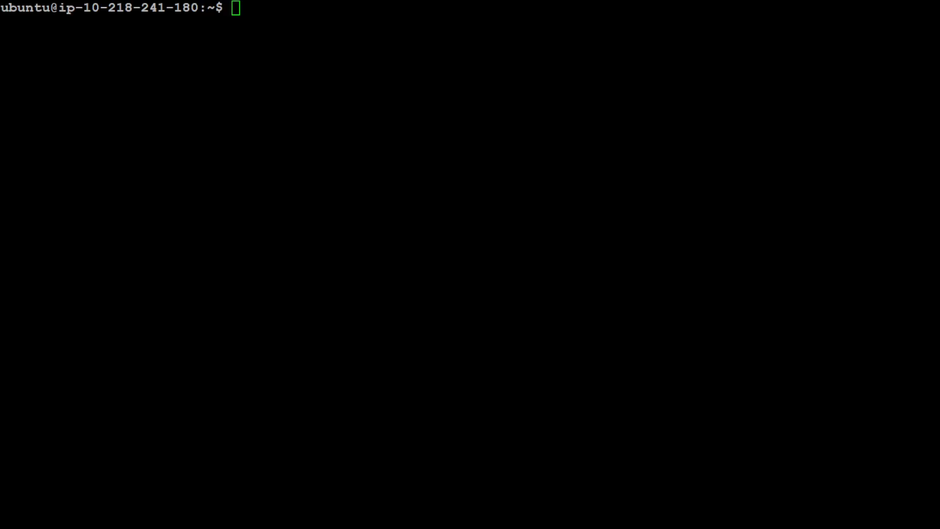
text(pip3 install langchain langchain-openai)
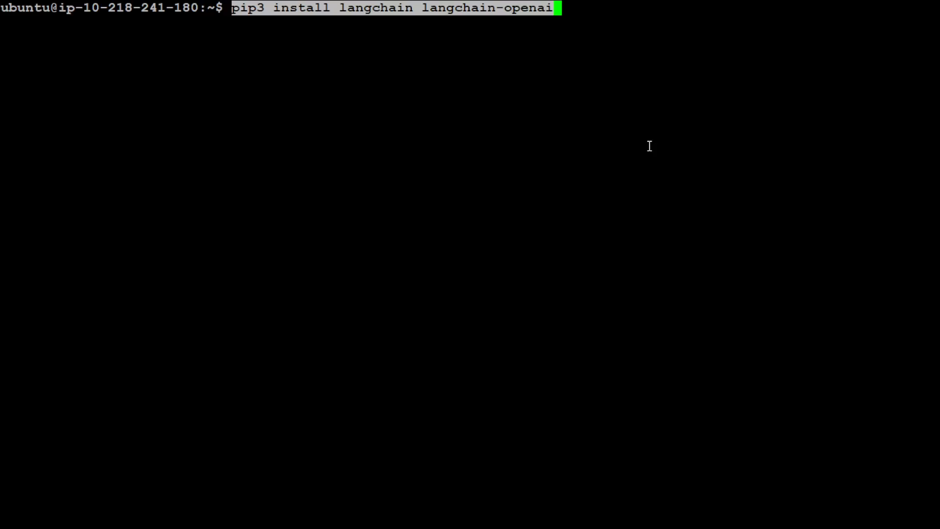
key(BackSpace)
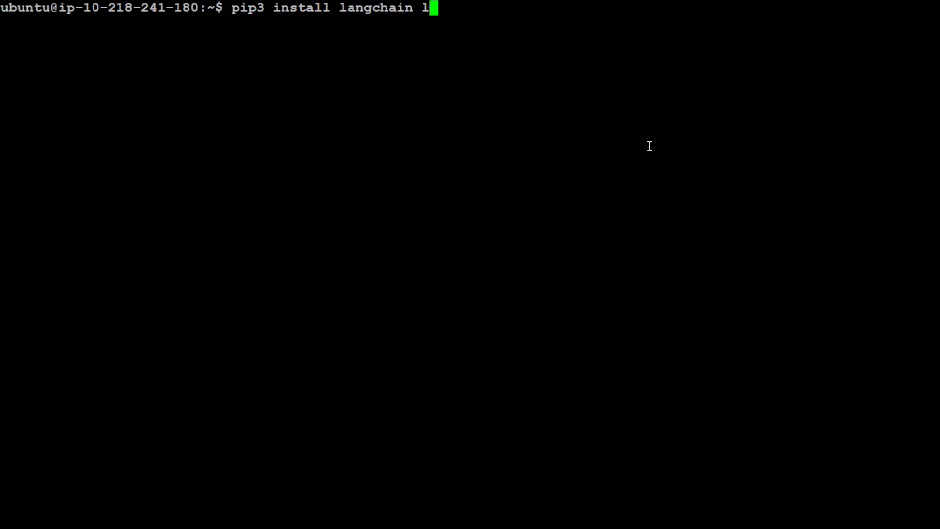
text(python)
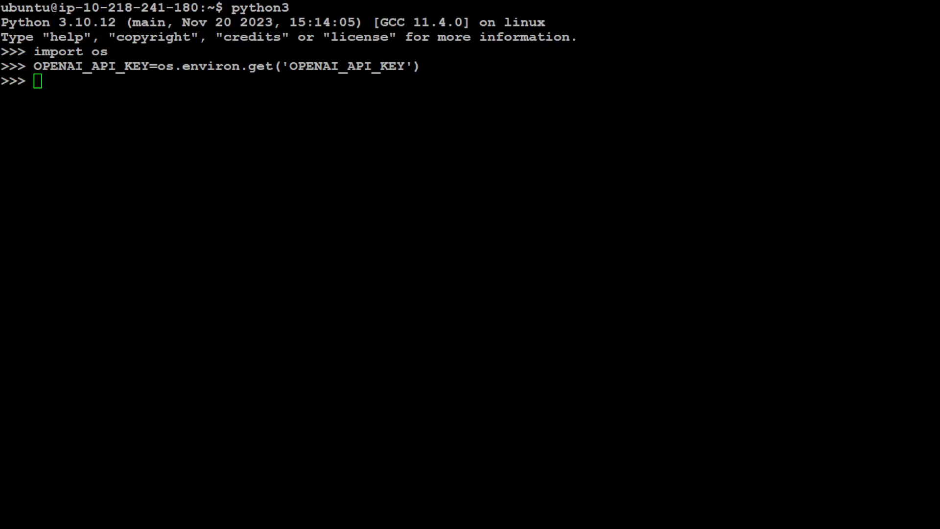
Import Tiger from upsonic and load its tool set with tools = Tiger().langchain()
text(from upsonic import Tiger)
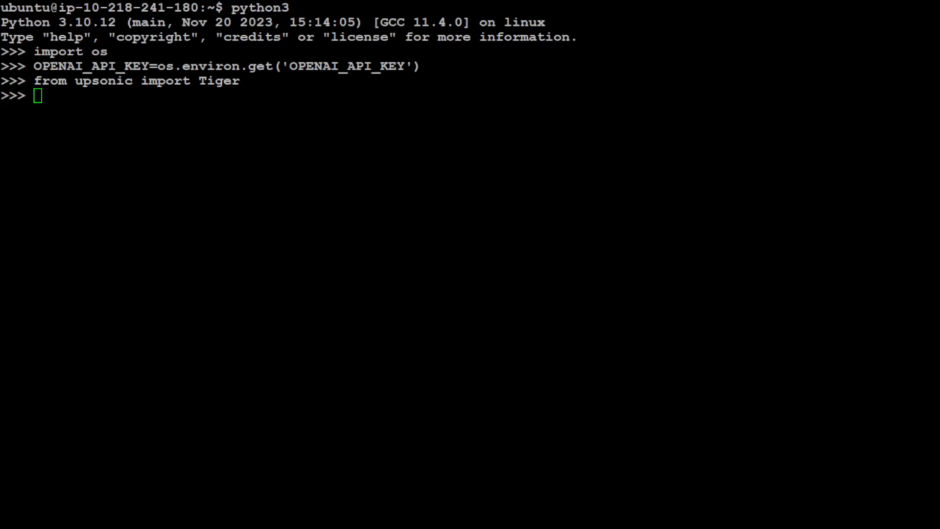
text(tools = Tiger().langchain())
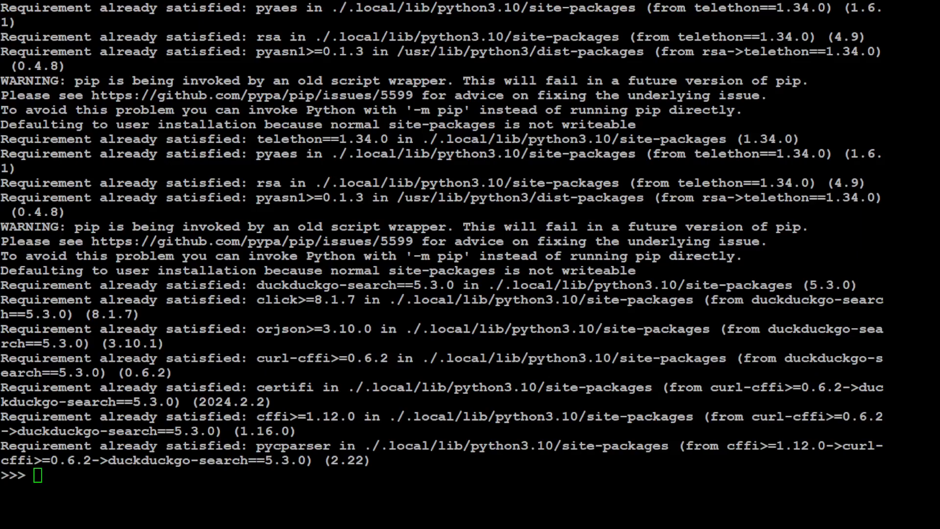
Create a gpt-4-0125-preview ChatOpenAI llm, pull the hwchase17/openai-functions-agent prompt, and build the functions agent with the Tiger tools
text(from langchain_openai import ChatOpenAI)
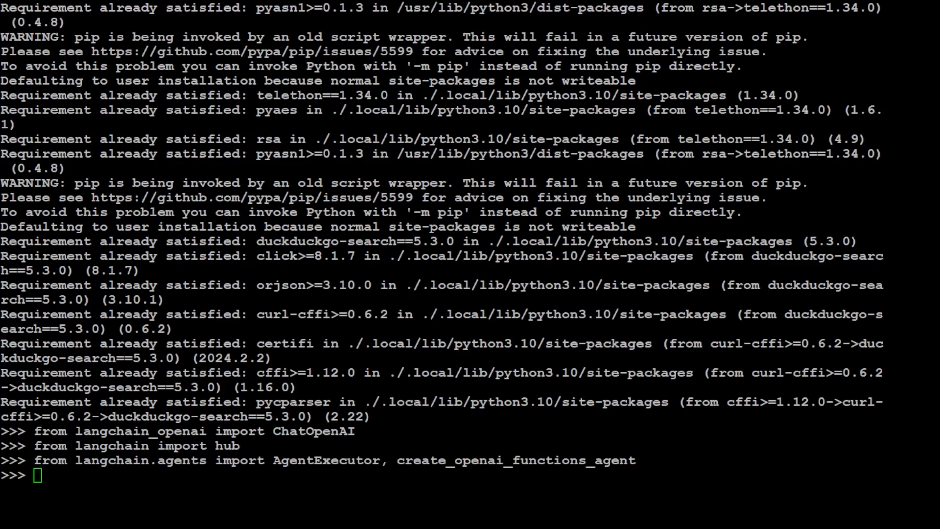
text(llm = ChatOpenAI(model="gpt-4-0125-preview", api_key=OPENAI_API_KEY))
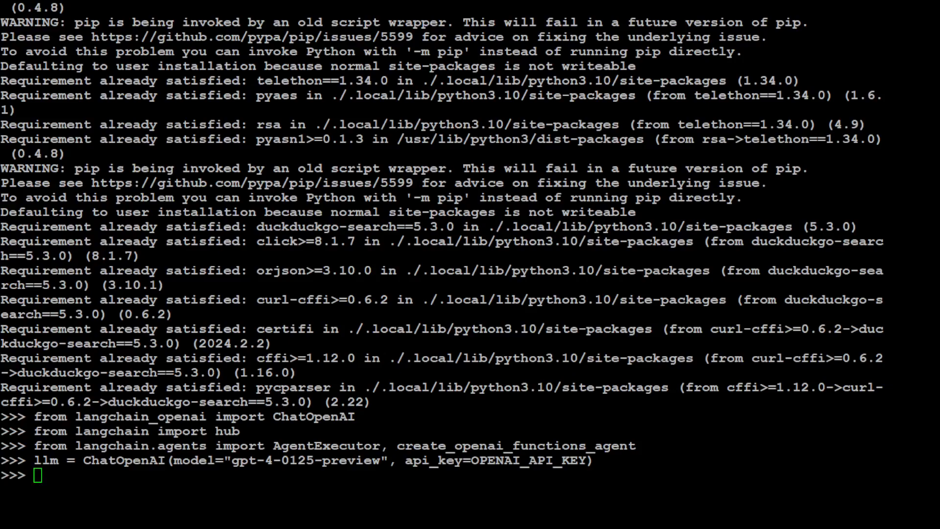
text(prompt = hub.pull("hwchase17/openai-functions-agent"))
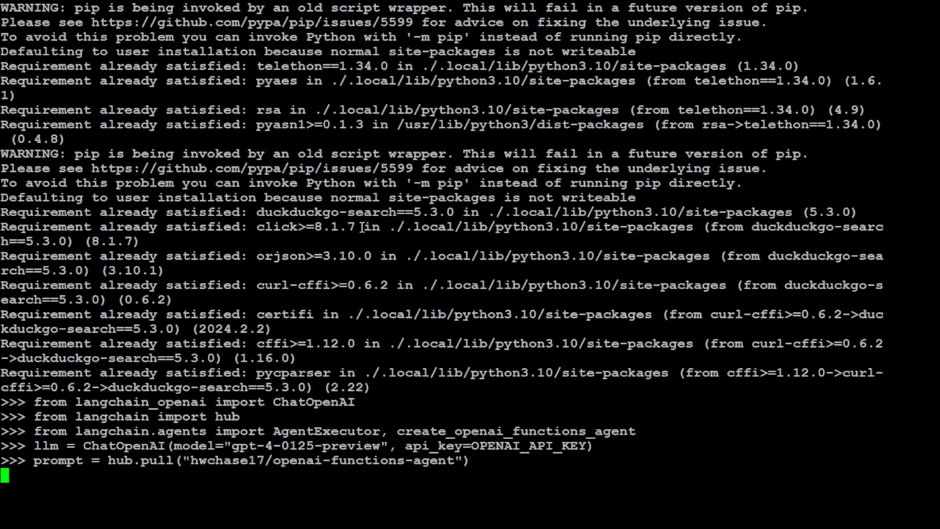
mouse_move(383, 268)
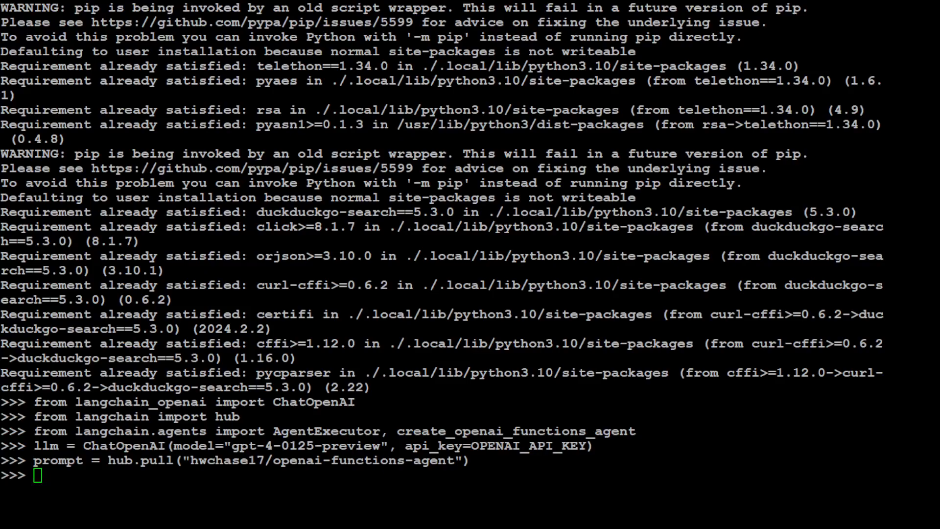
text(agent = create_openai_functions_agent(llm, tools, prompt))
text(agent_executor = AgentExecutor(agent=agent, tools=tools, verbose=True)
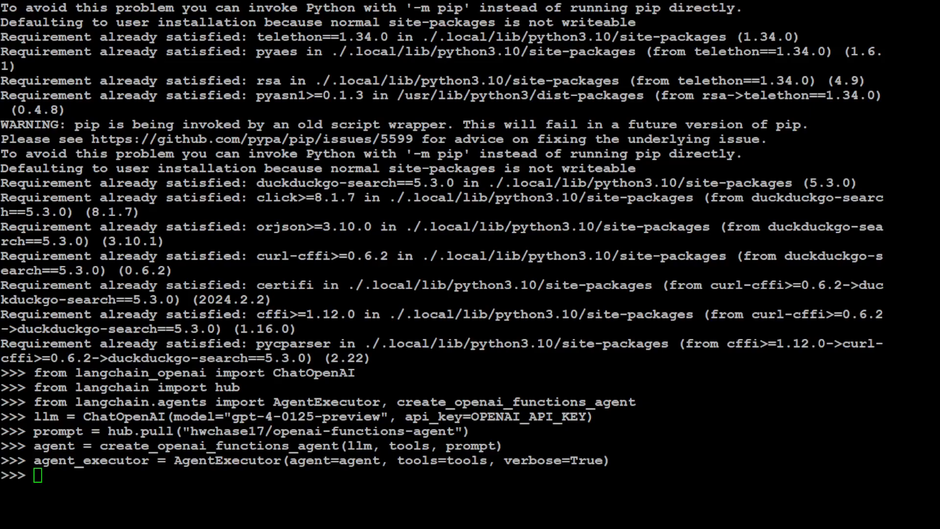
Invoke the agent executor on 'What is the result of 15231 * 64231' and review the output through the Fahd Mirza lookup
text(agent_executor.invoke({"input": "What is the result of 15231 * 64231"}))
text(agent_executor.invoke({"input": "Who is Fahd Mirza"}))
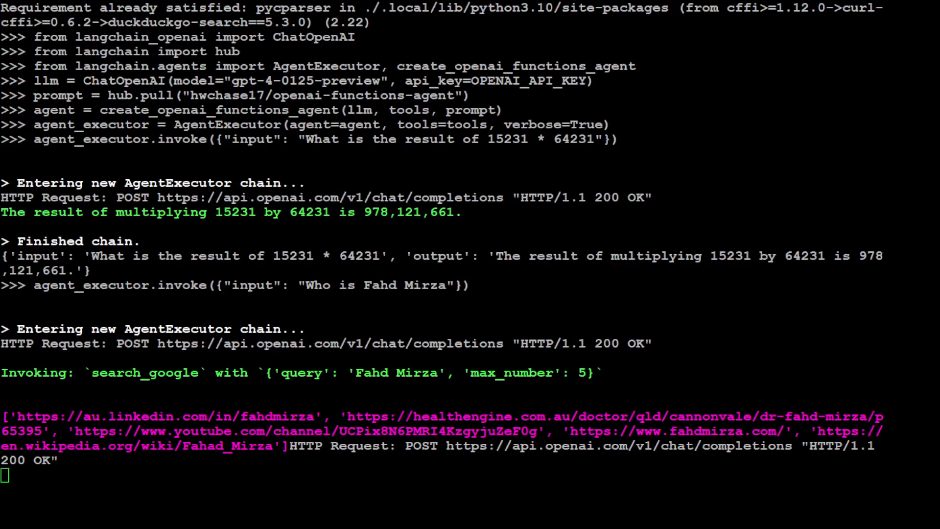
scroll(down, 3)
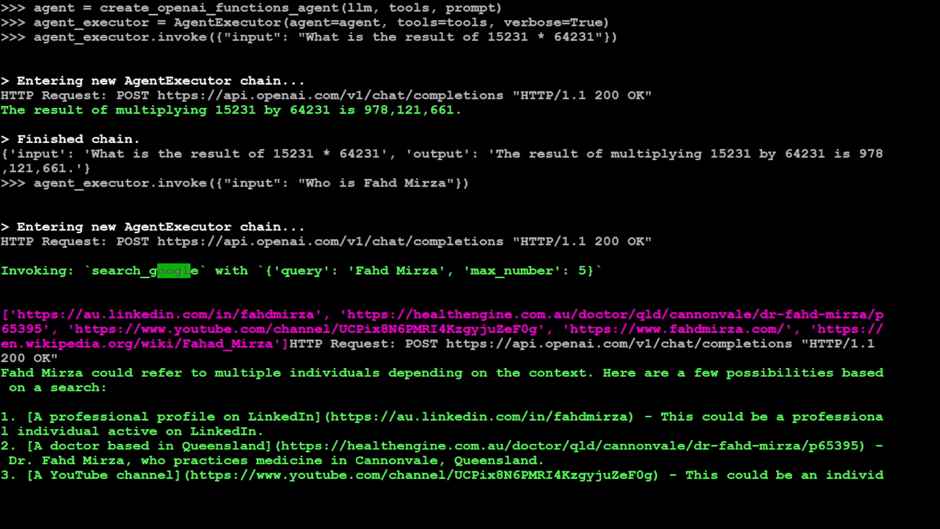
scroll(down, 3)
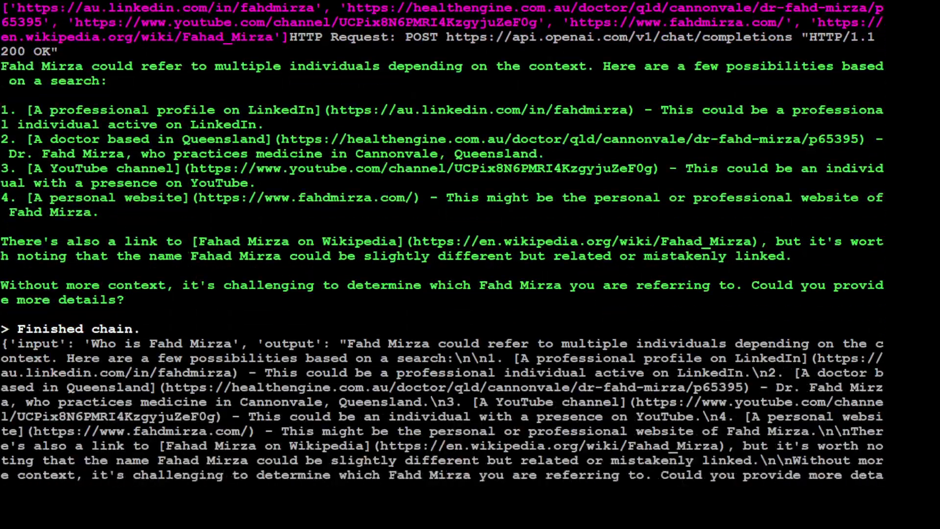
scroll(down, 3)
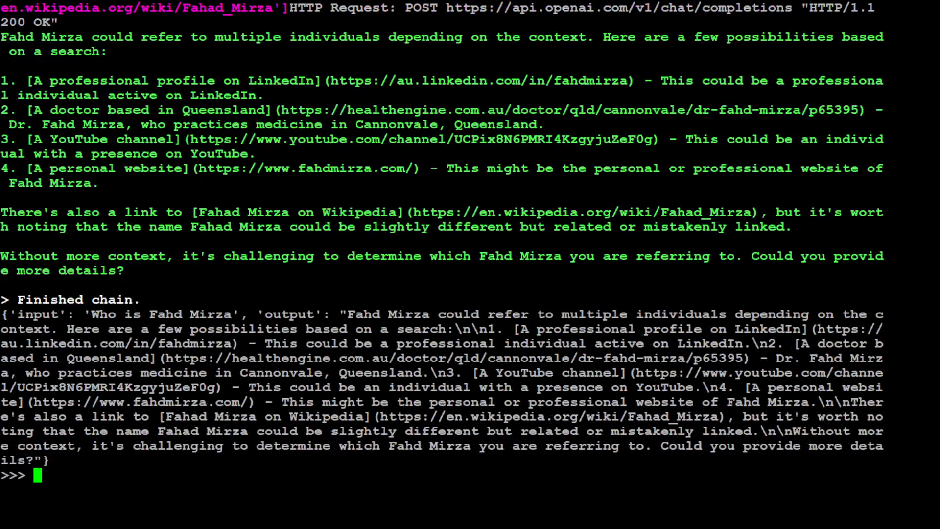